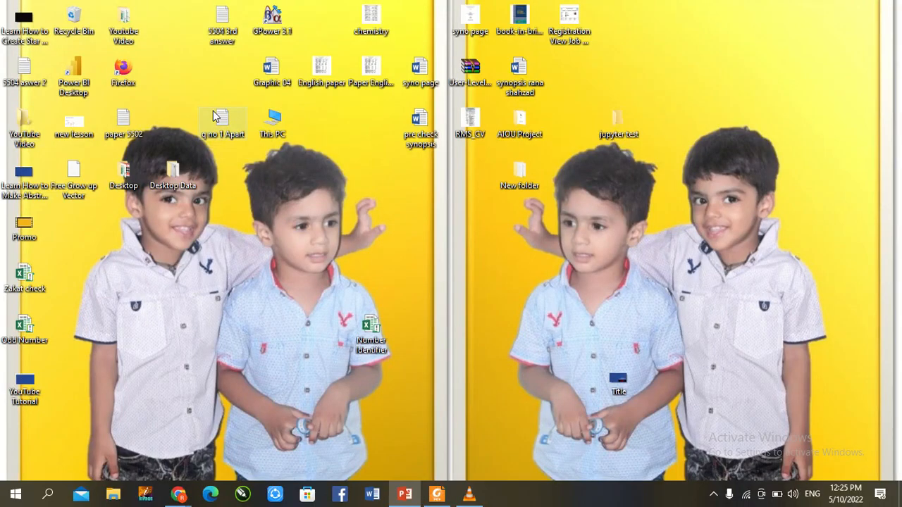
mouse_move(404, 493)
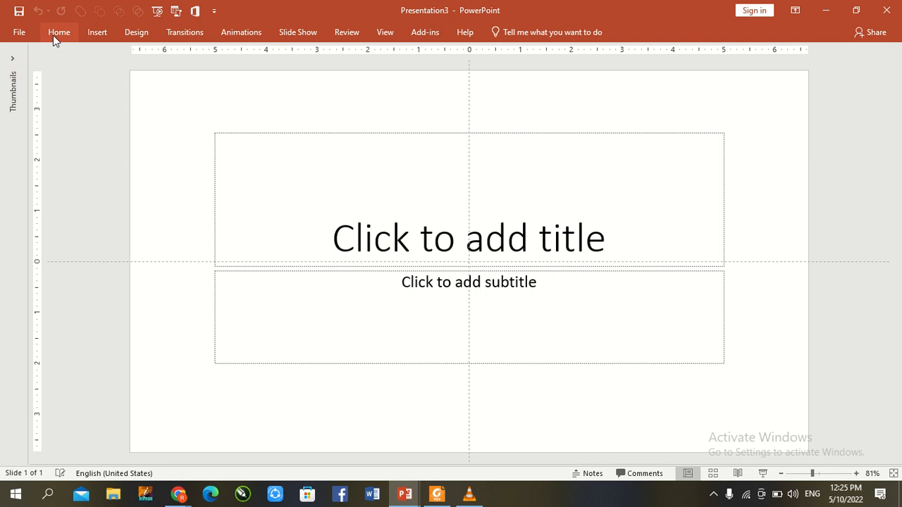
Clear the new slide of its title and subtitle placeholders
click(58, 32)
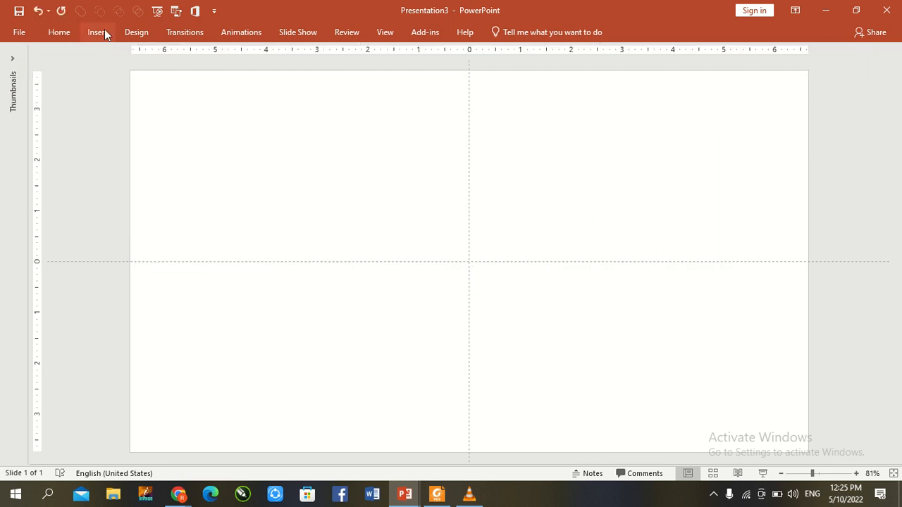
Draw a rectangle on the slide and size it to 3 by 6 inches
click(59, 32)
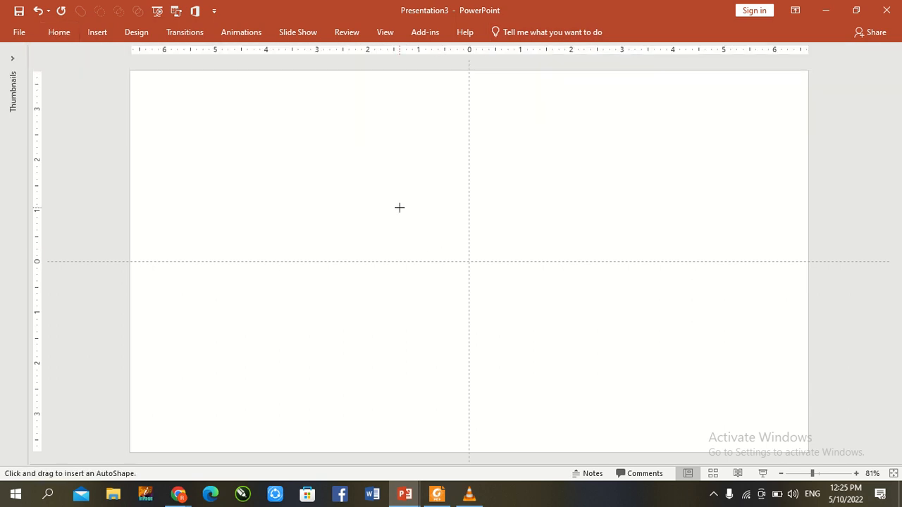
drag(293, 102, 504, 313)
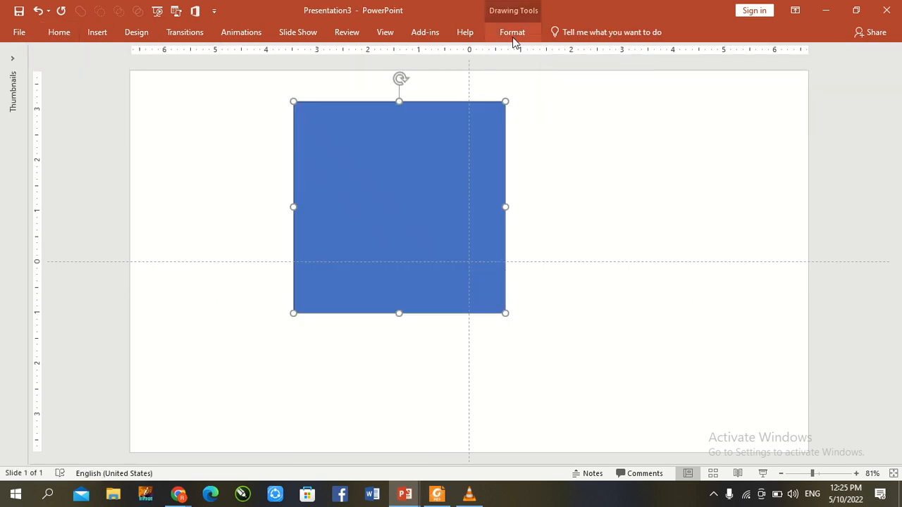
click(512, 32)
text(6")
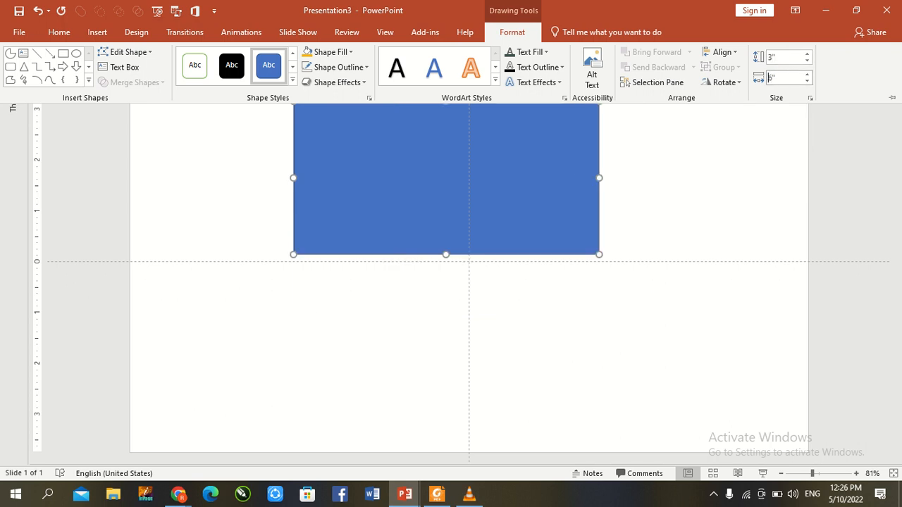
click(720, 52)
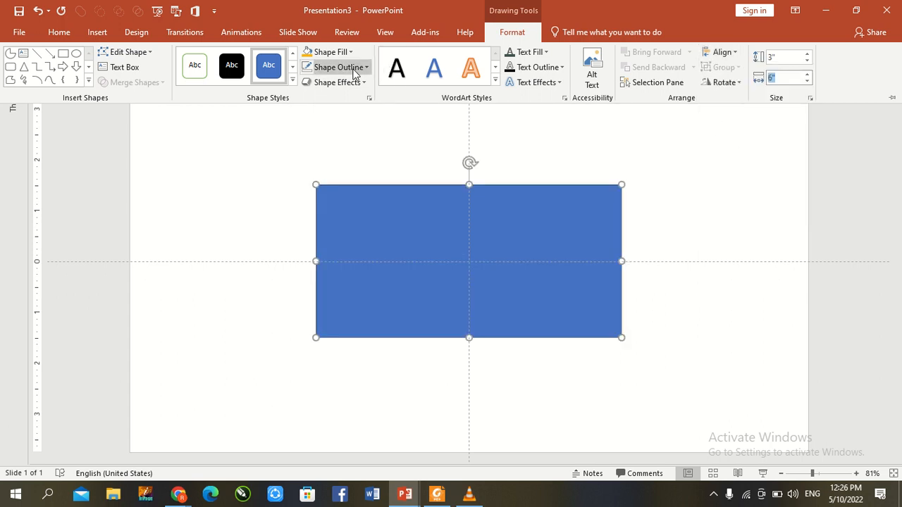
Remove the rectangle's fill, keep a blue outline, and bring up the detailed line settings
click(334, 67)
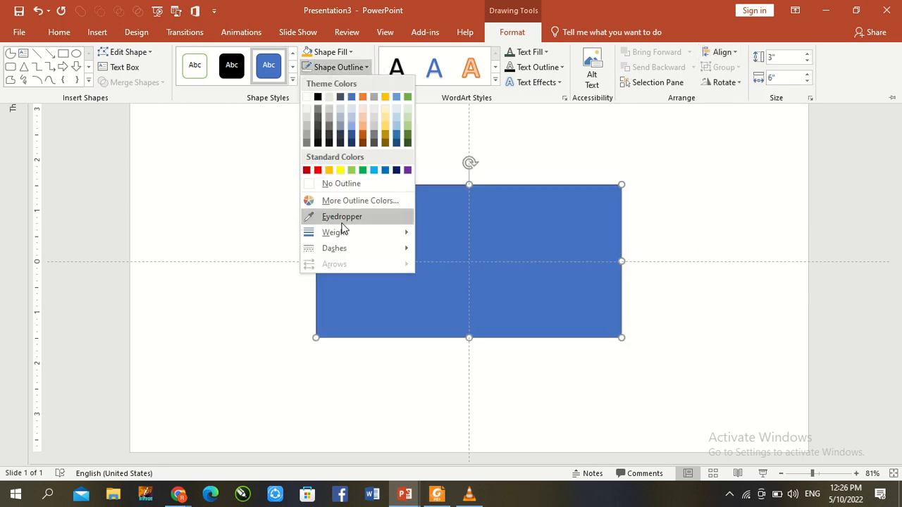
click(328, 51)
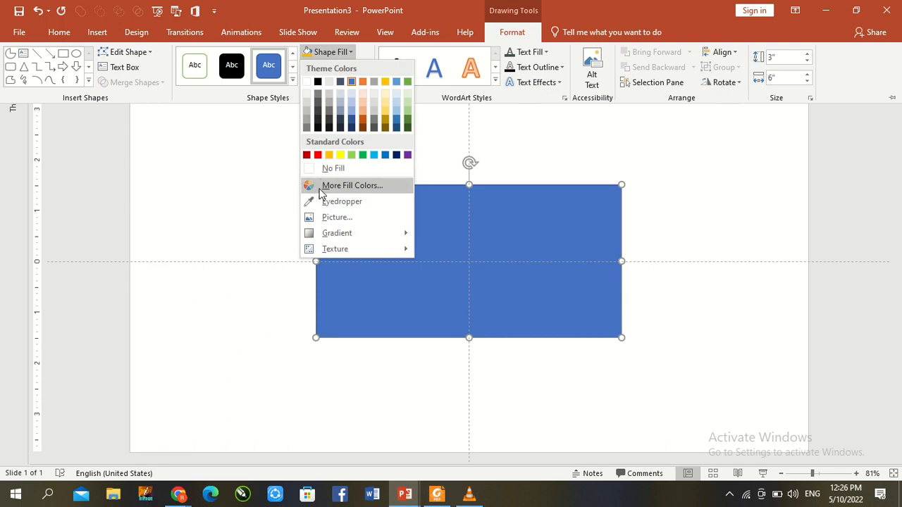
click(333, 167)
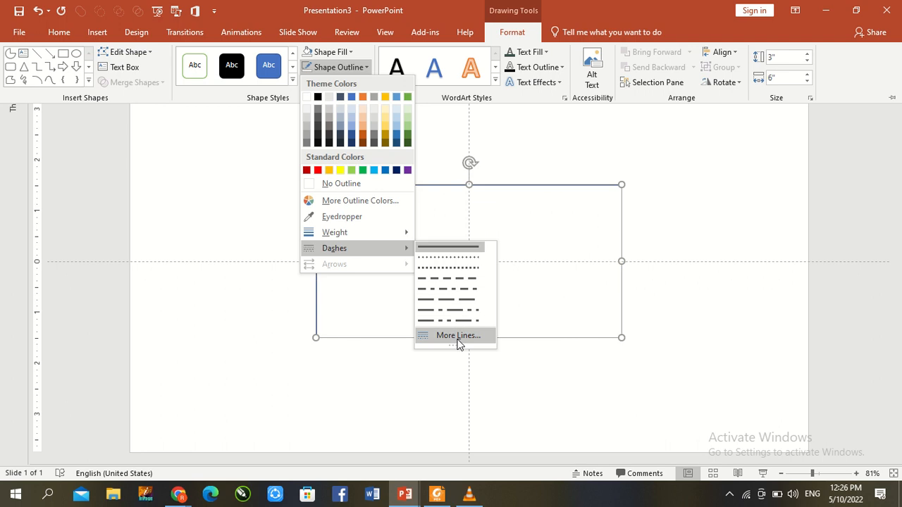
click(458, 335)
text(15)
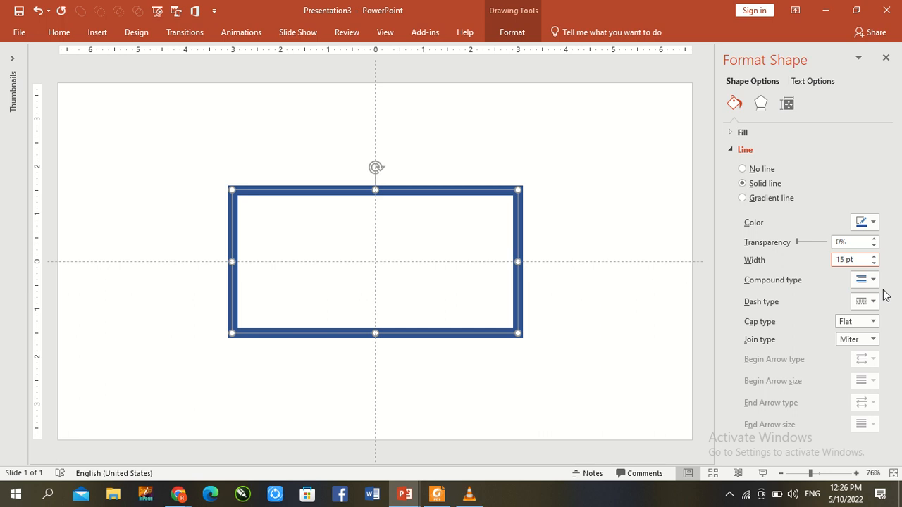
Make the 15 pt outline a Square Dot dash with Round caps so it shows round blue dots
click(871, 301)
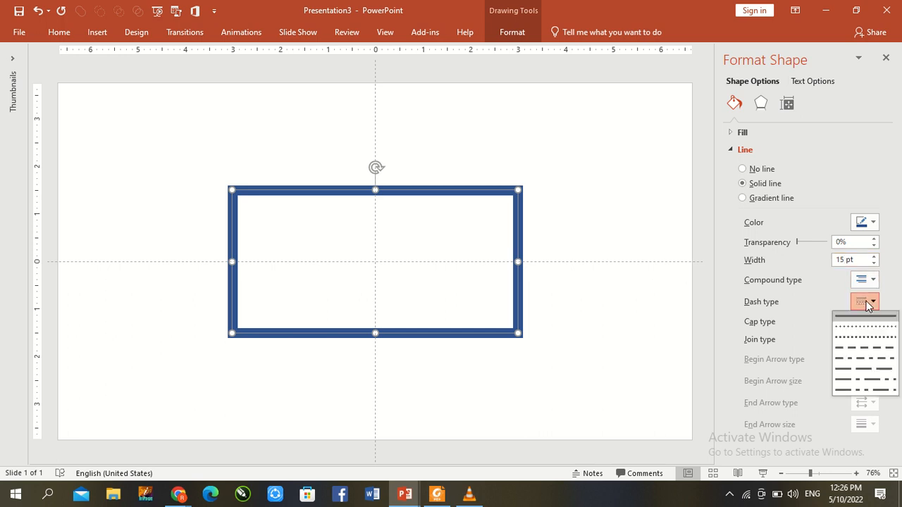
click(863, 358)
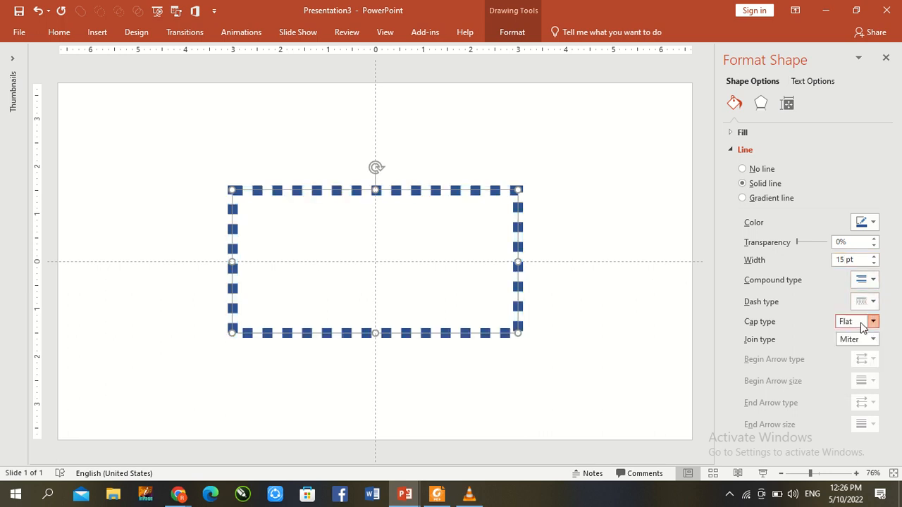
click(850, 321)
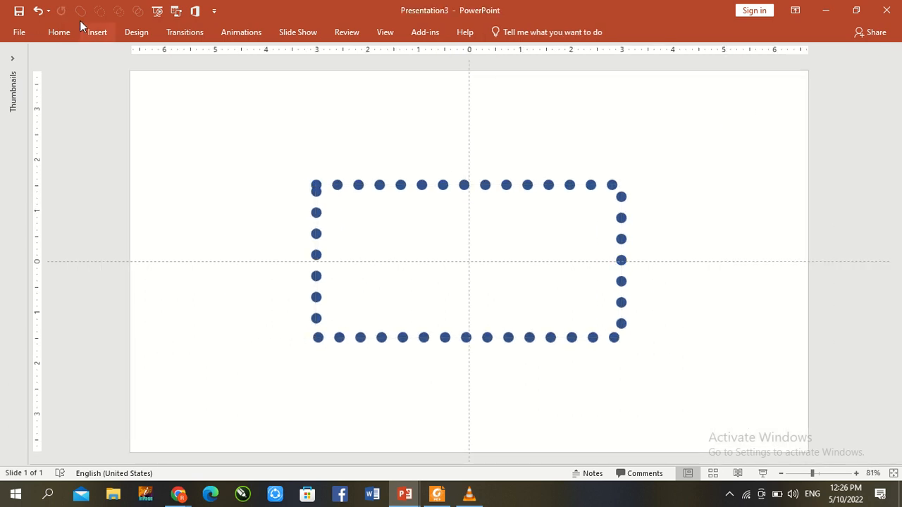
Add a blue partial circle over the dotted rectangle and select it for sizing
click(59, 32)
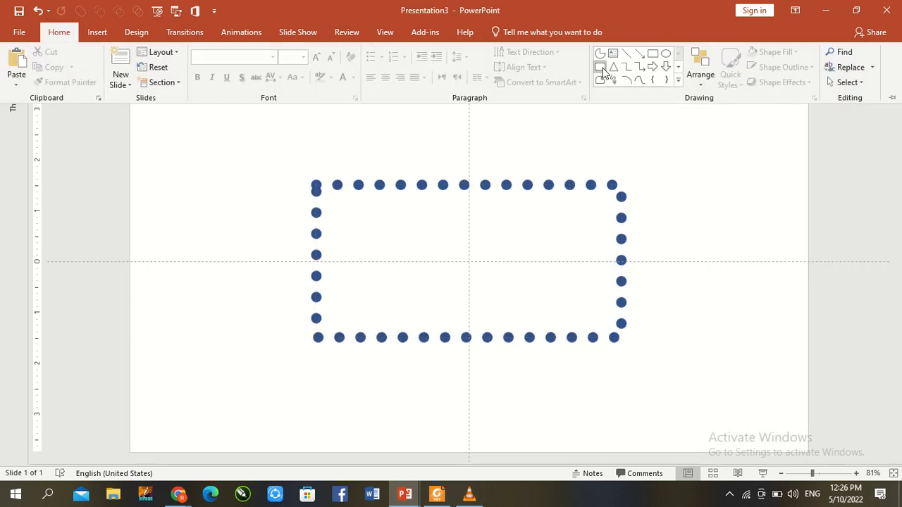
click(600, 67)
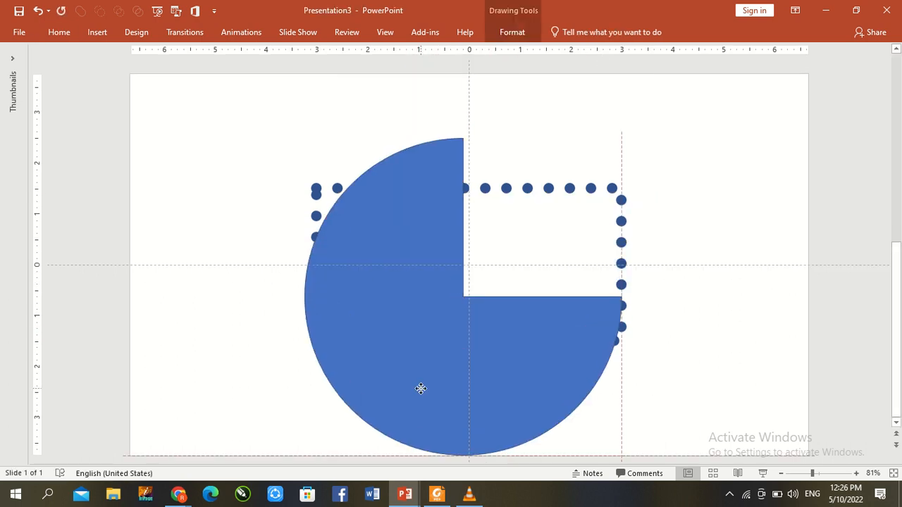
click(421, 388)
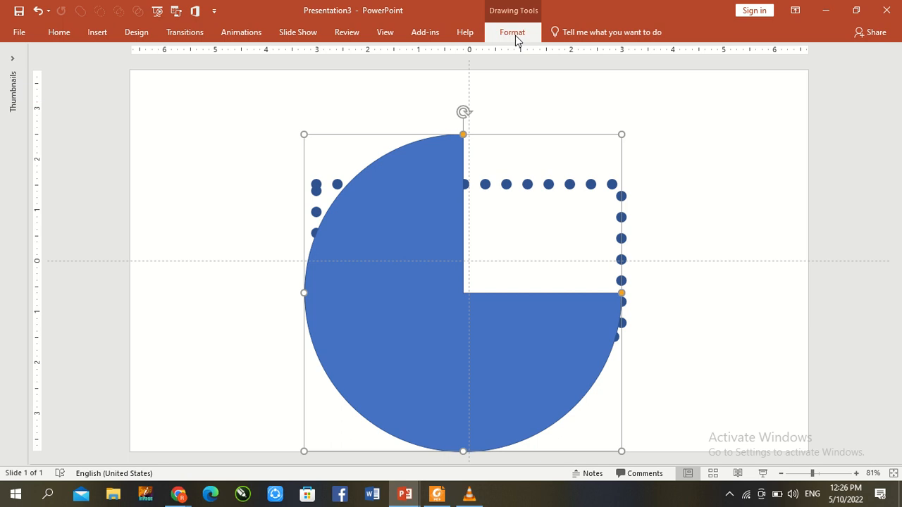
click(512, 31)
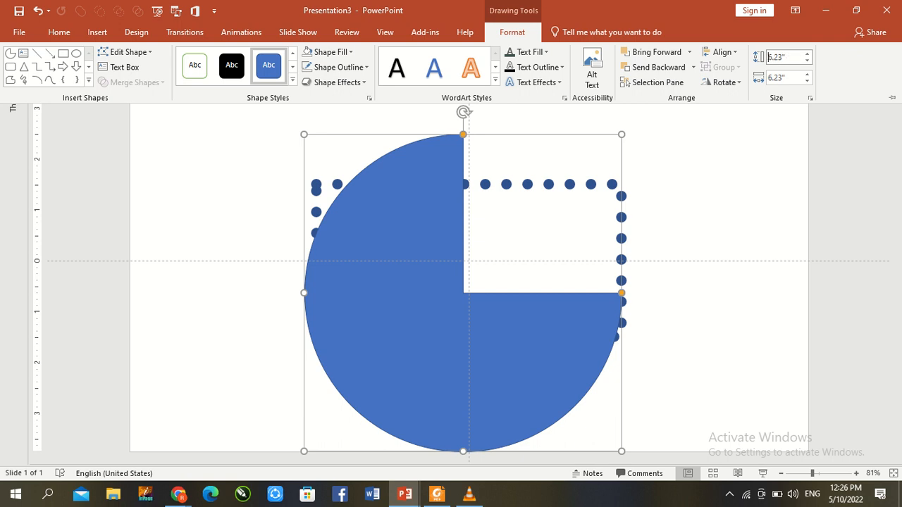
mouse_move(443, 178)
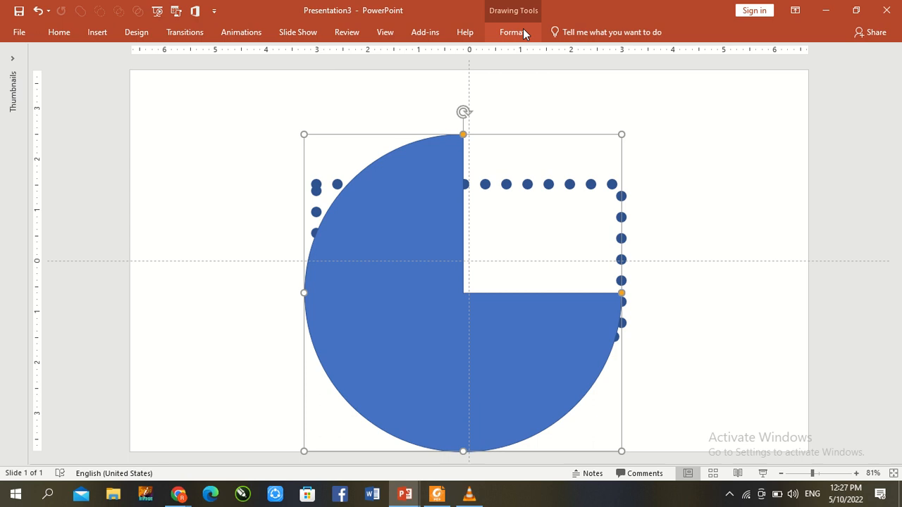
Enlarge the partial circle beyond 7 inches square and widen it to the right
click(512, 31)
text(7.43)
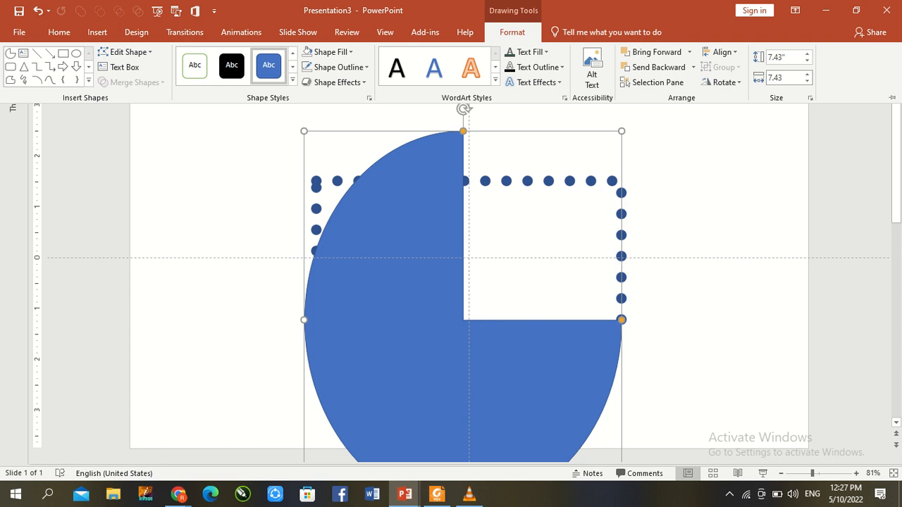
drag(621, 320, 680, 319)
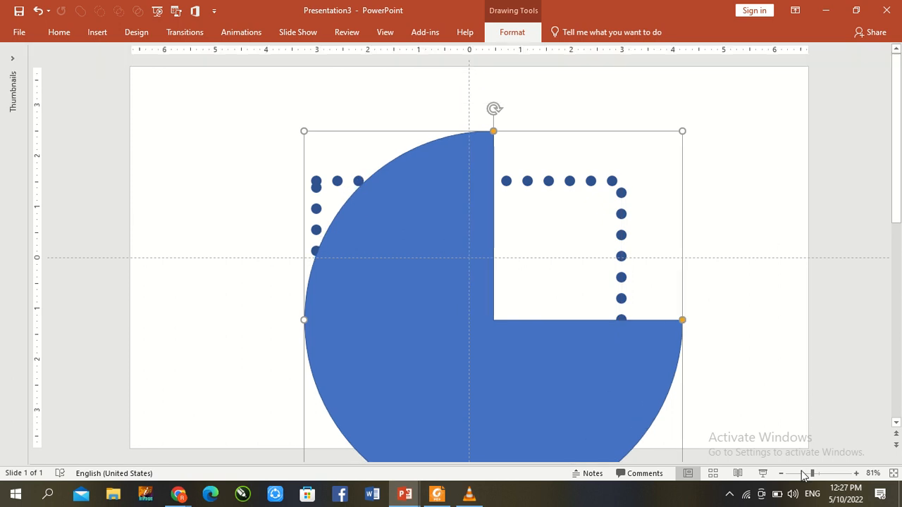
Narrow the circle's opening to a slim wedge, centre it over the rectangle, and paste the colour squares beside
click(780, 473)
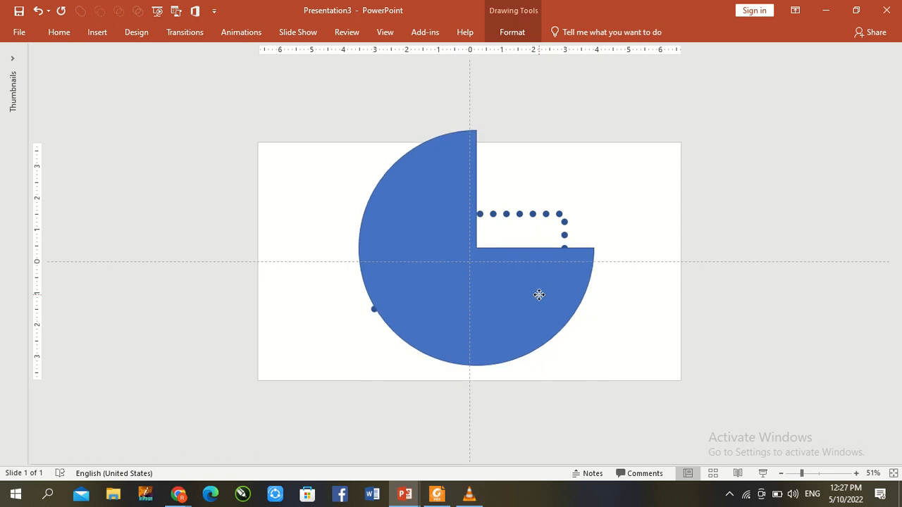
drag(539, 294, 516, 310)
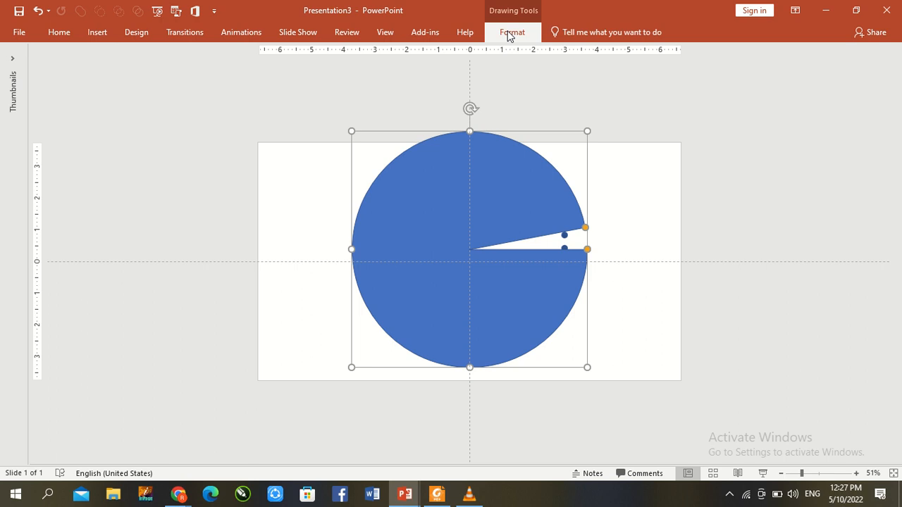
mouse_move(425, 226)
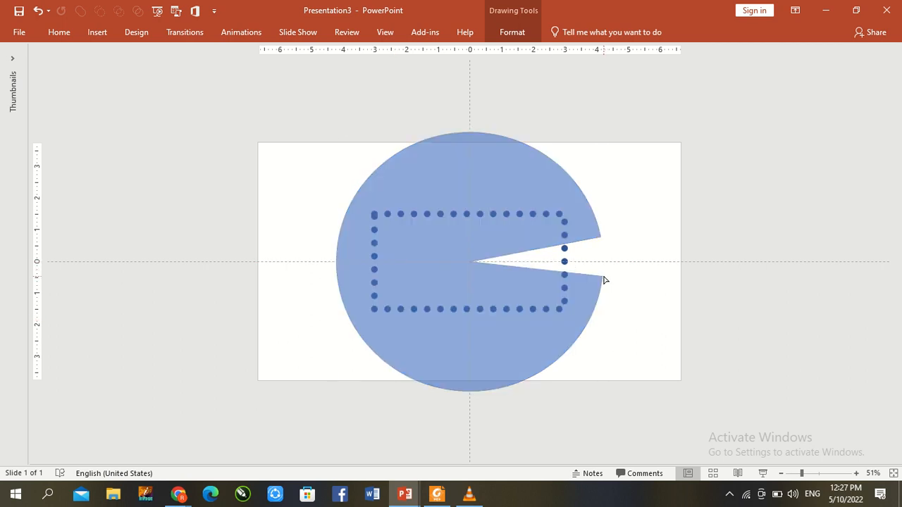
click(439, 288)
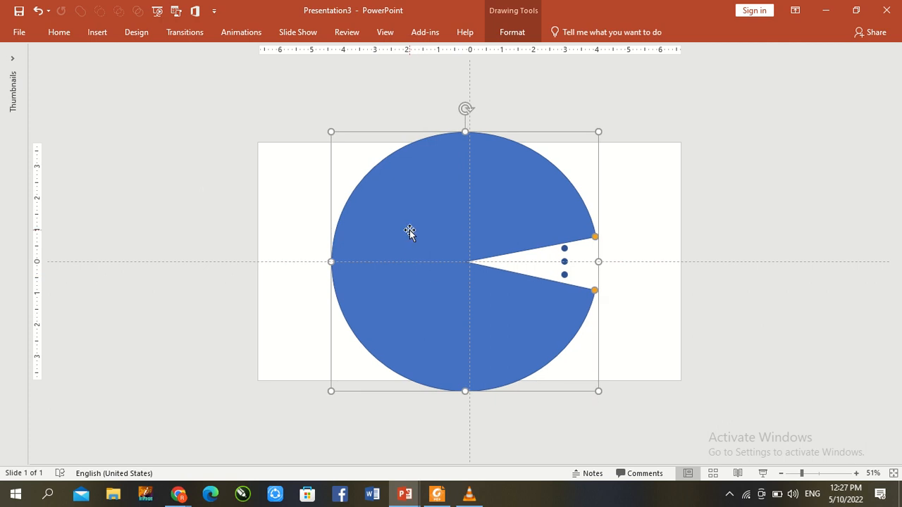
click(203, 191)
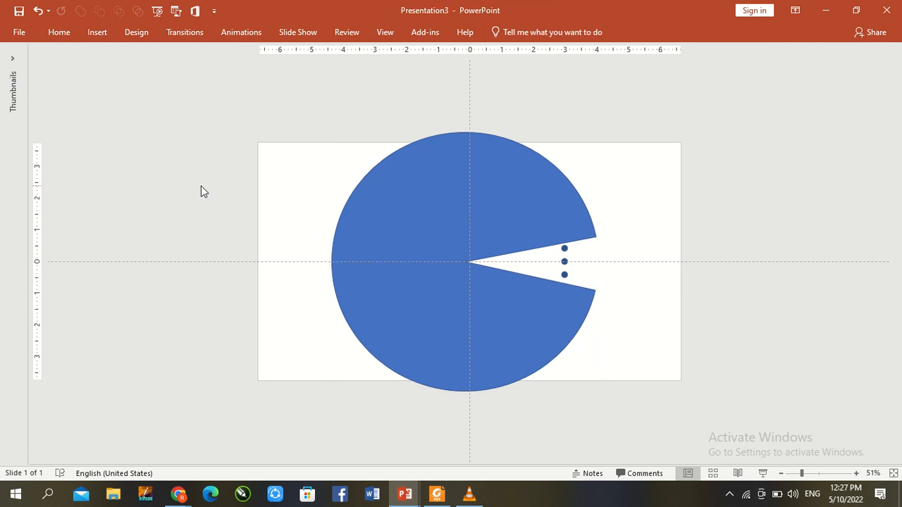
key(ctrl+v)
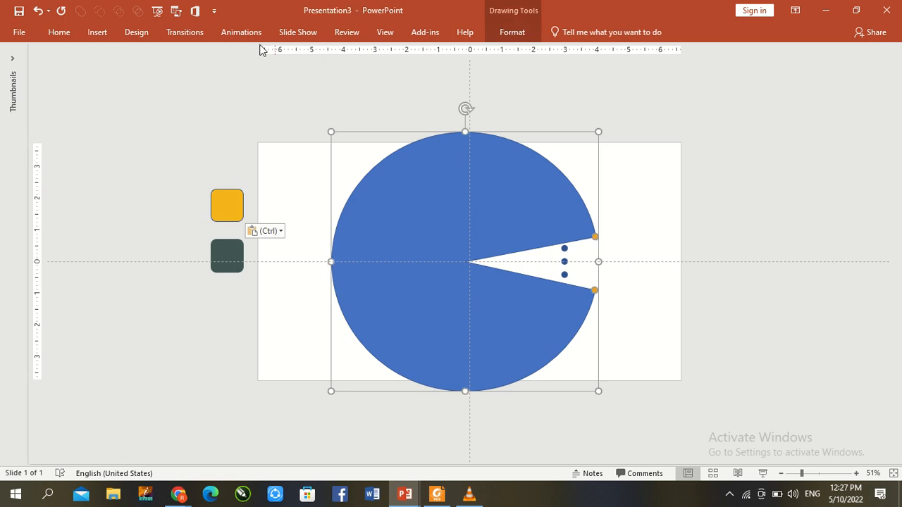
Give the partial circle its first animation effect from the full Animations gallery
click(241, 32)
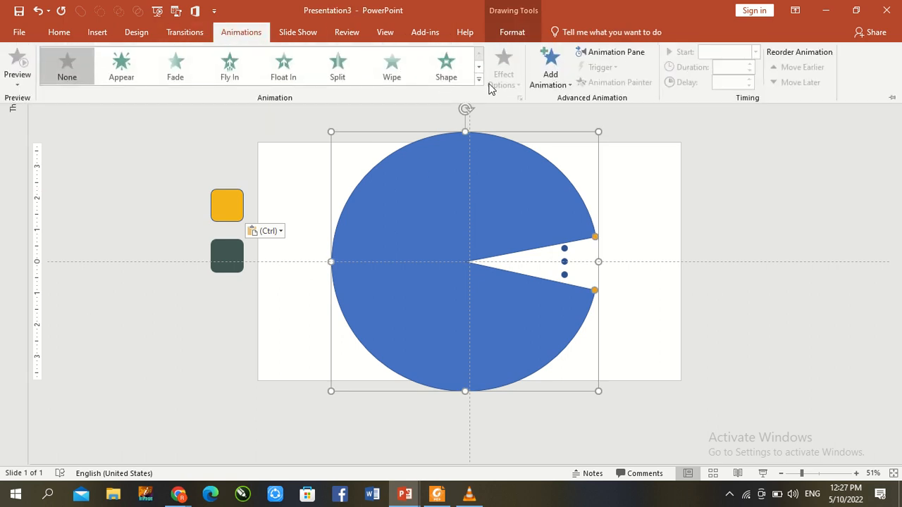
click(478, 79)
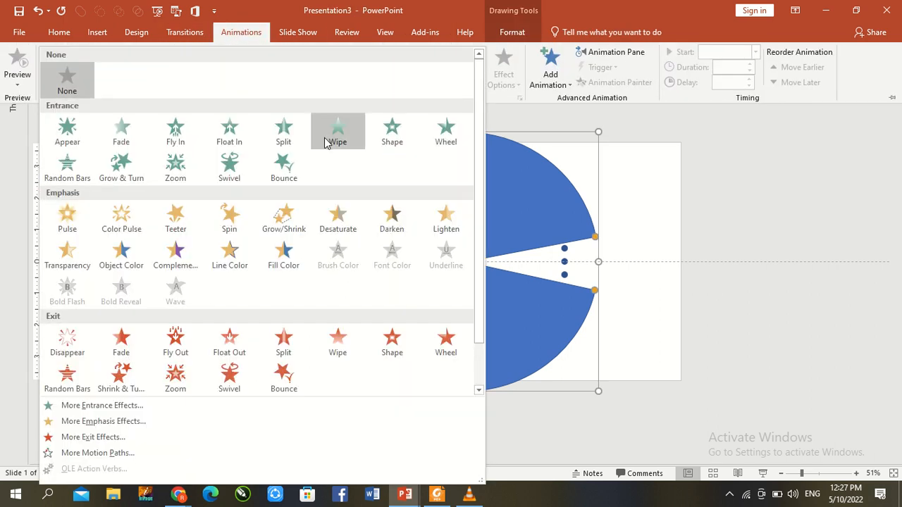
click(229, 219)
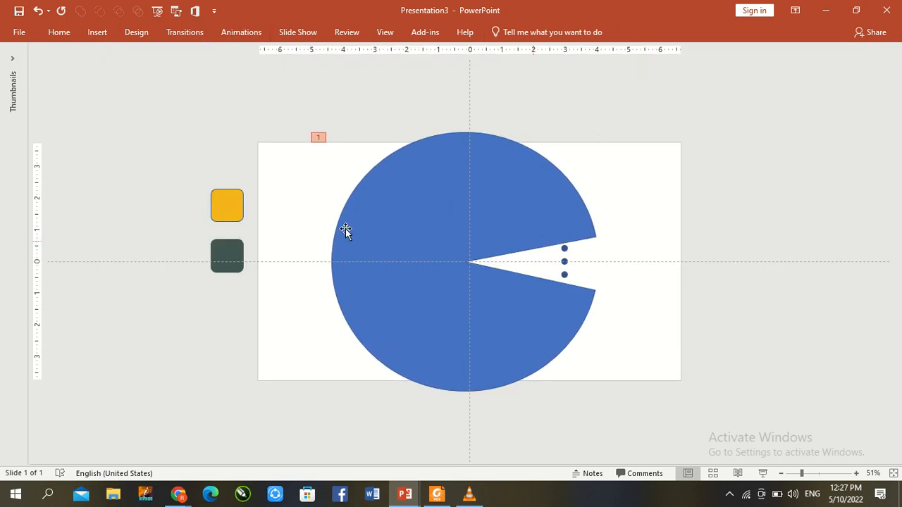
Set a yellow slide background, remove the circle's outline, and colour the new rectangle's 15 pt outline
right_click(345, 231)
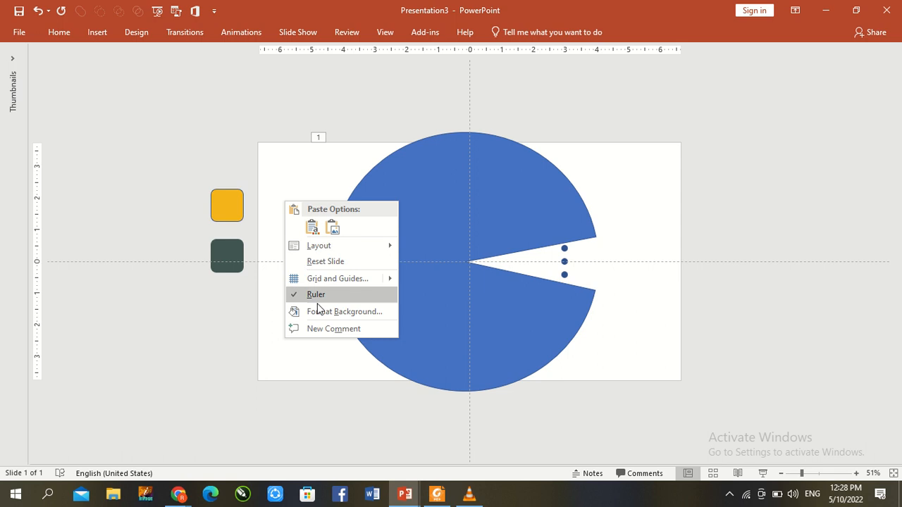
click(345, 312)
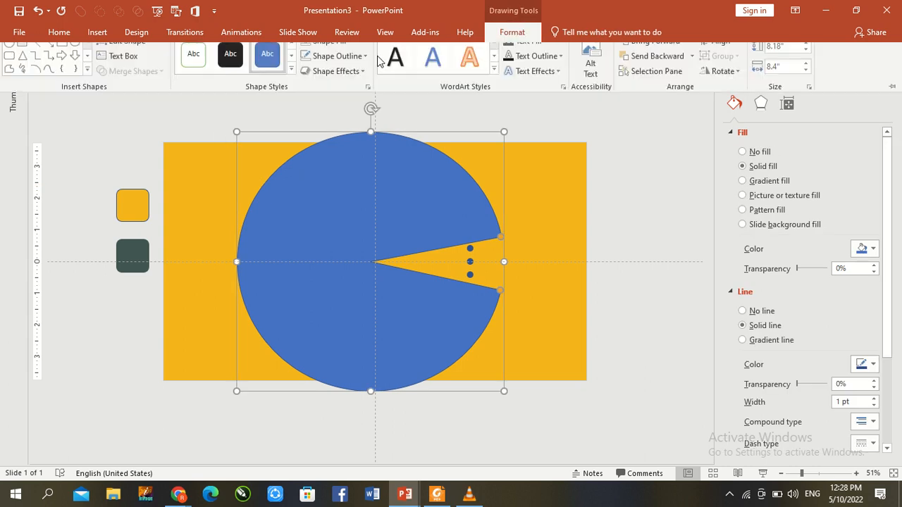
click(334, 67)
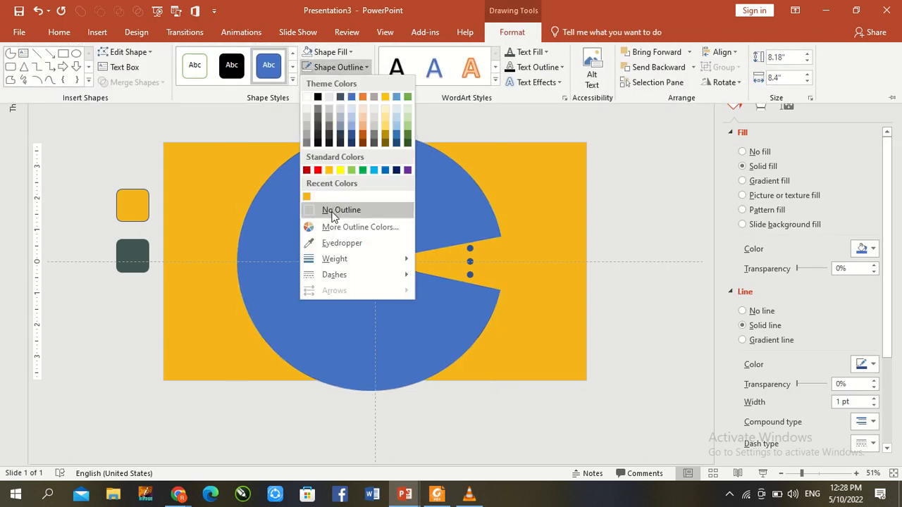
click(328, 51)
text(15)
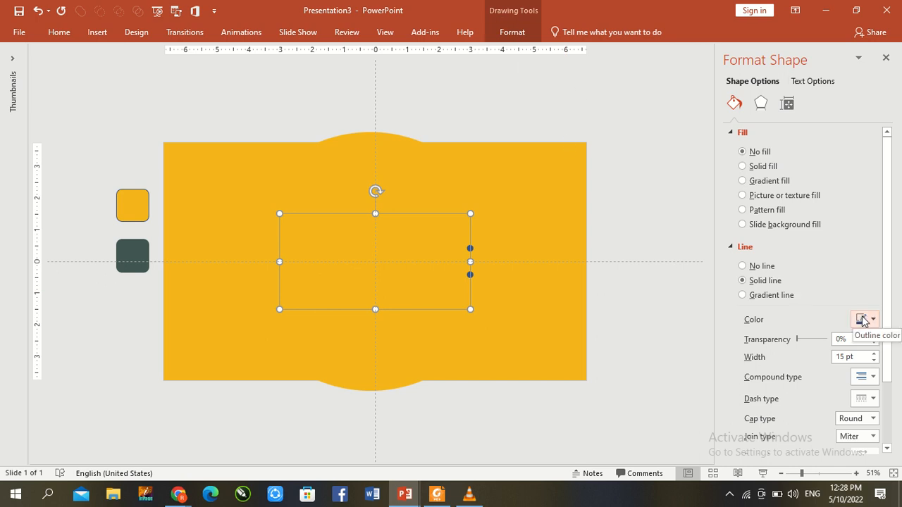
click(860, 319)
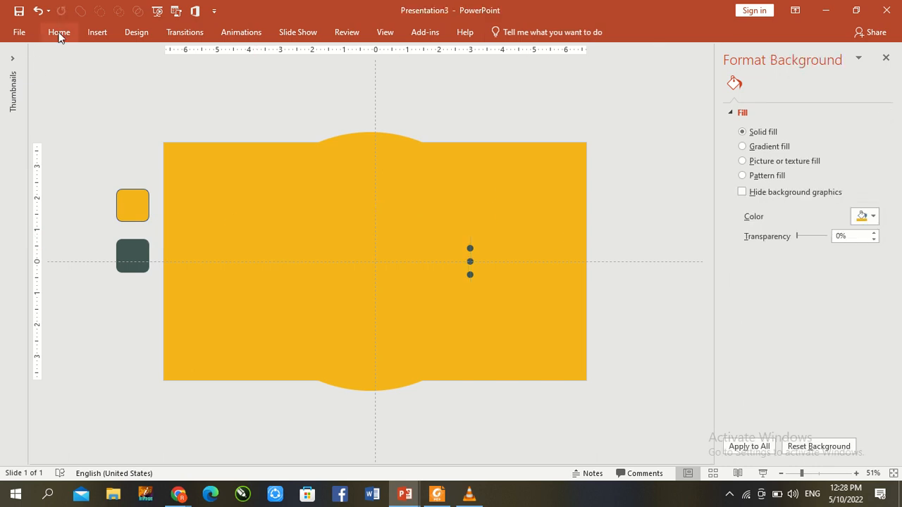
Draw a text box inside the dotted rectangle and enter 'MS OFFICE INSTRUCTOR'
click(59, 32)
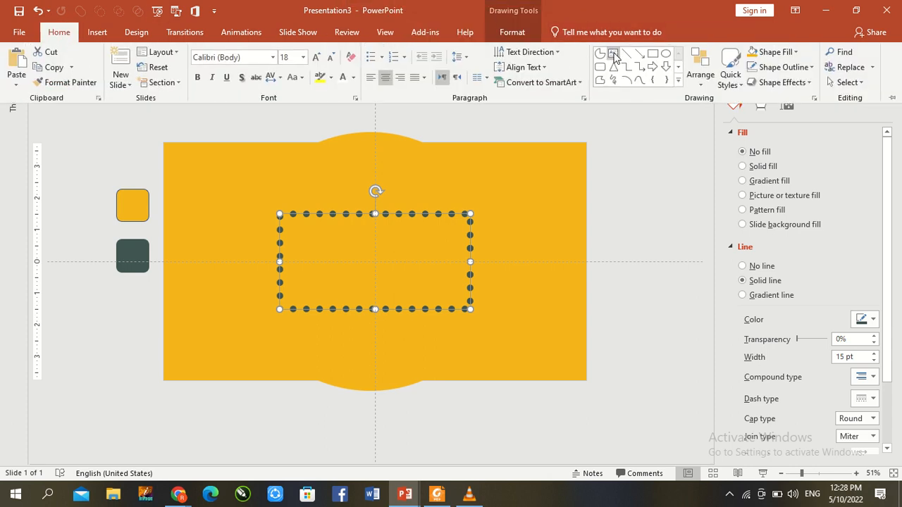
click(614, 54)
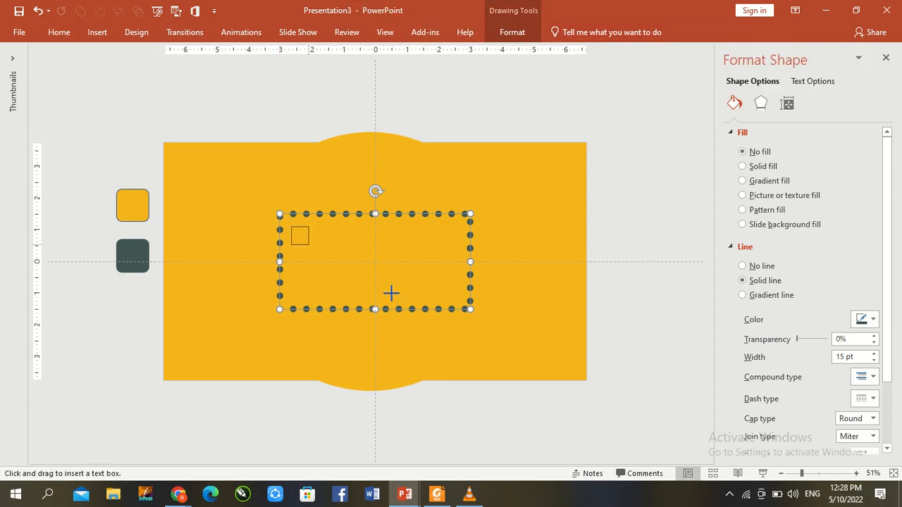
drag(300, 236, 458, 297)
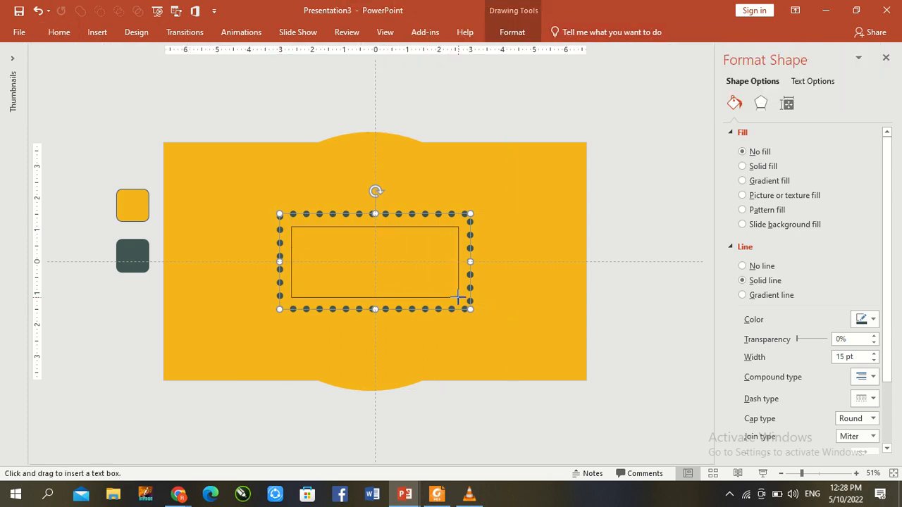
click(742, 266)
text(MS)
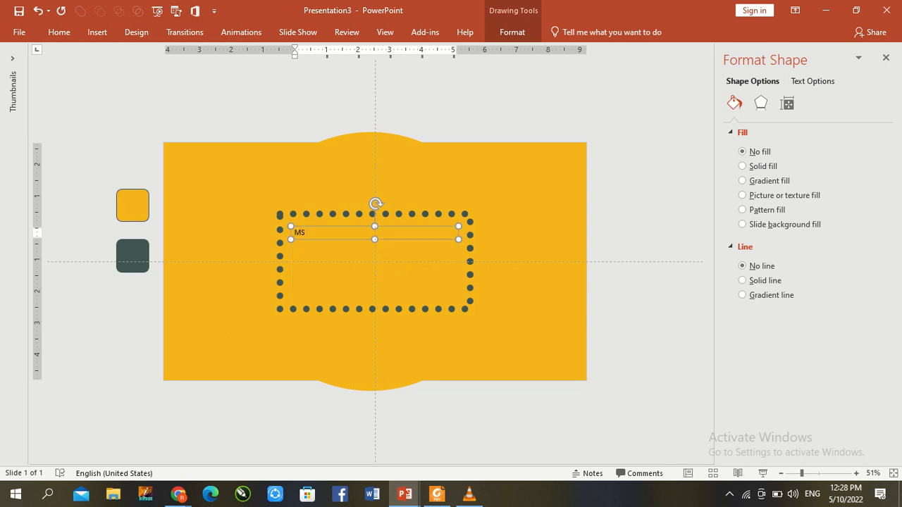
text(OFFICE)
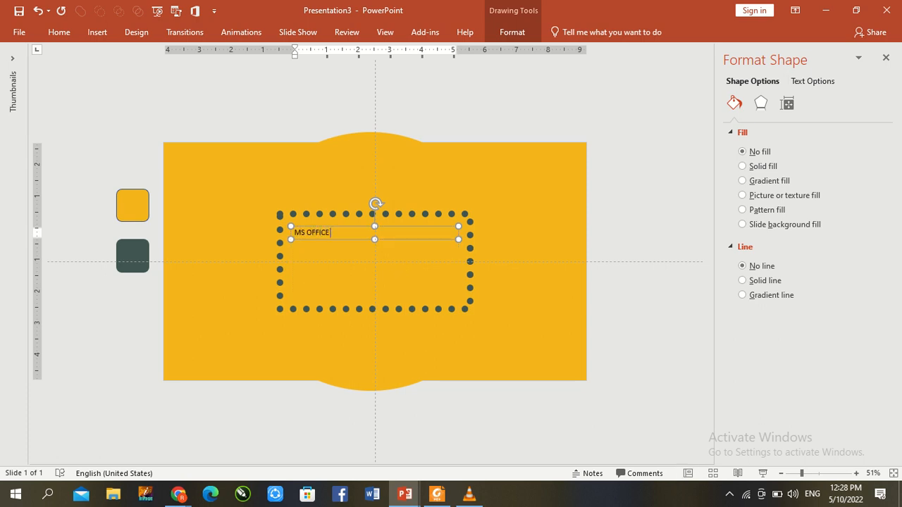
text(INSTRUC)
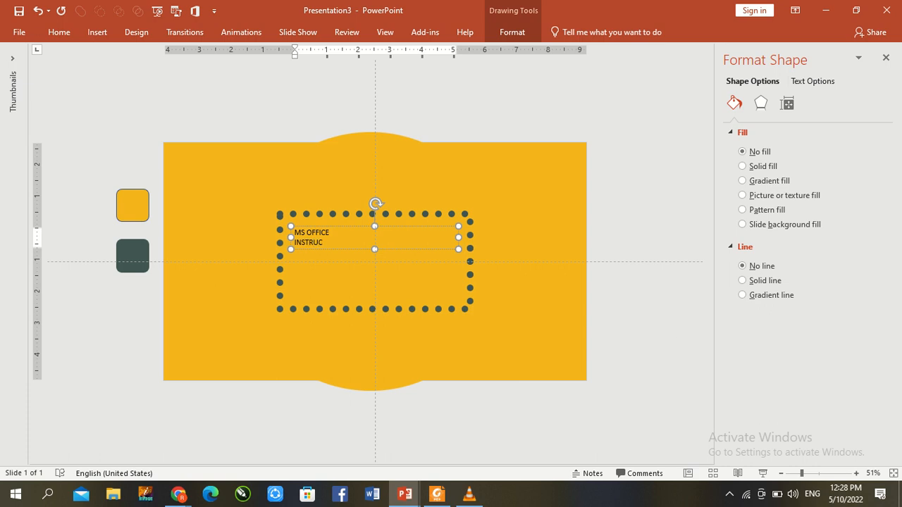
text(TOR)
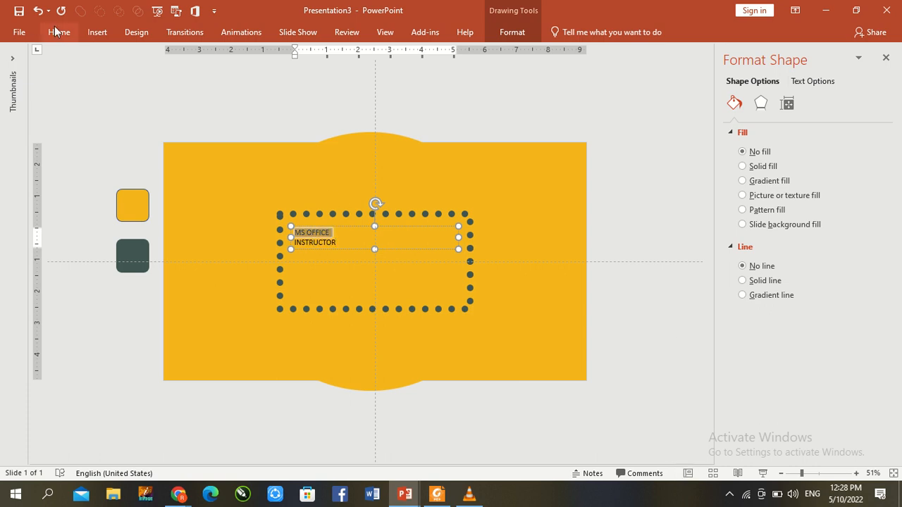
Colour the words MS OFFICE white and INSTRUCTOR dark grey
click(59, 32)
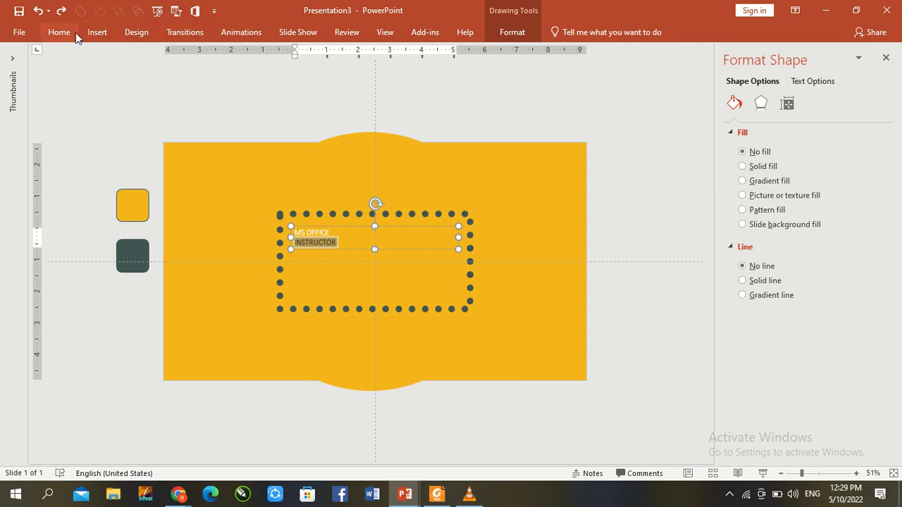
click(353, 77)
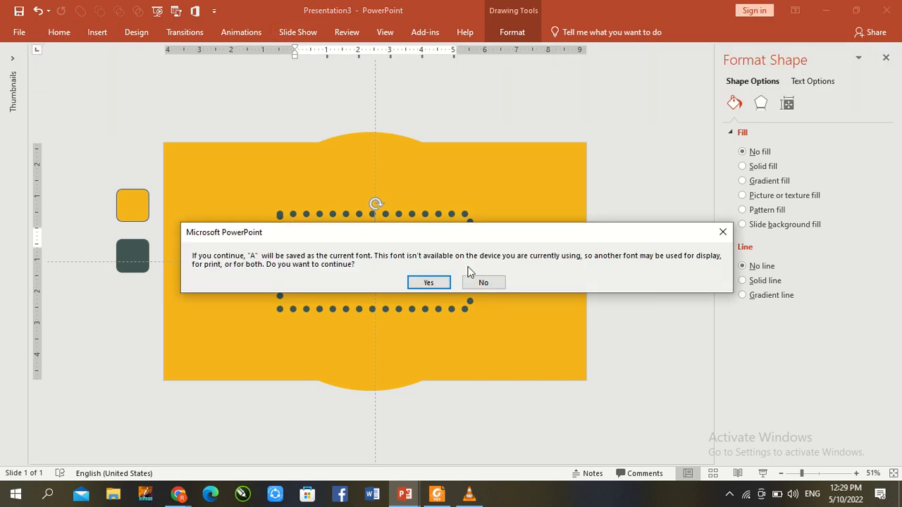
Set the text to bold Arial Rounded MT Bold at size 60 and centre the lines
click(428, 281)
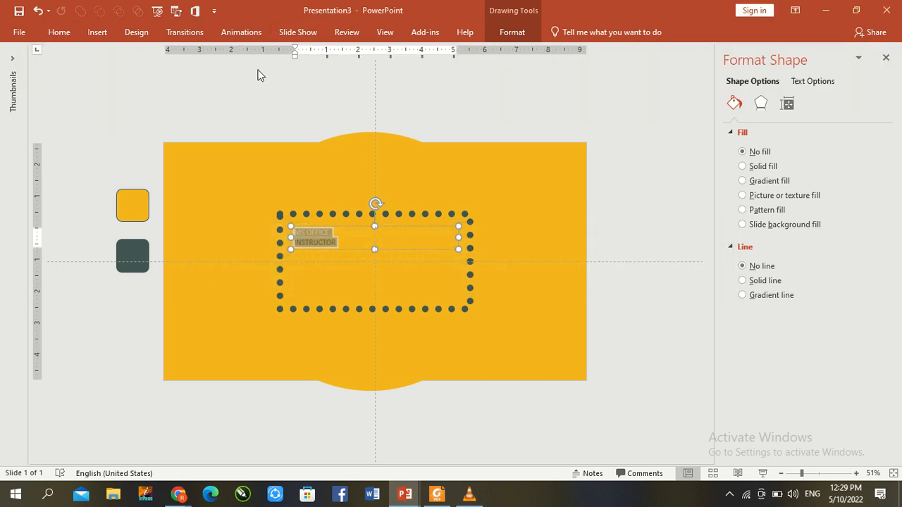
click(58, 32)
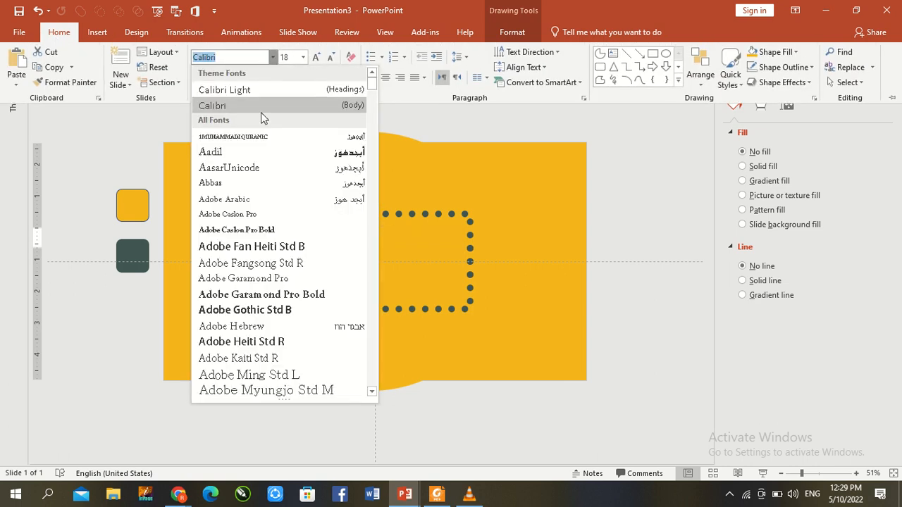
mouse_move(320, 341)
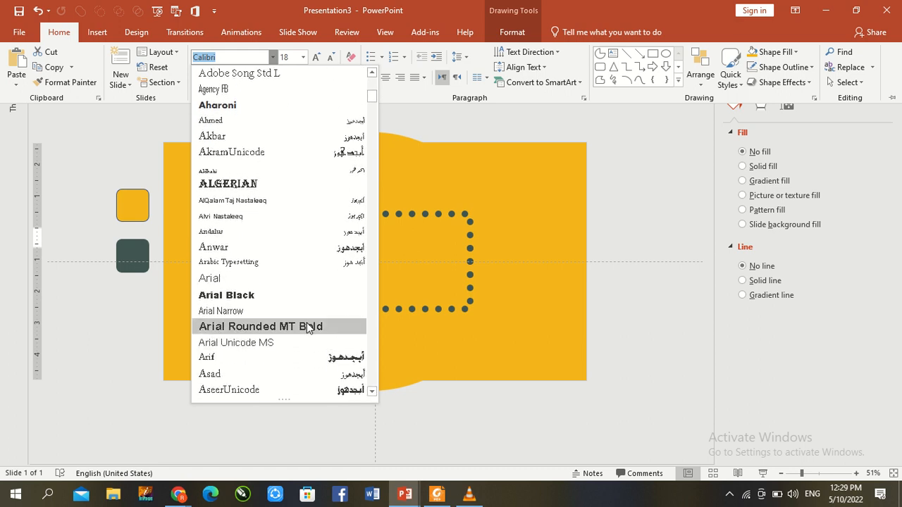
click(260, 326)
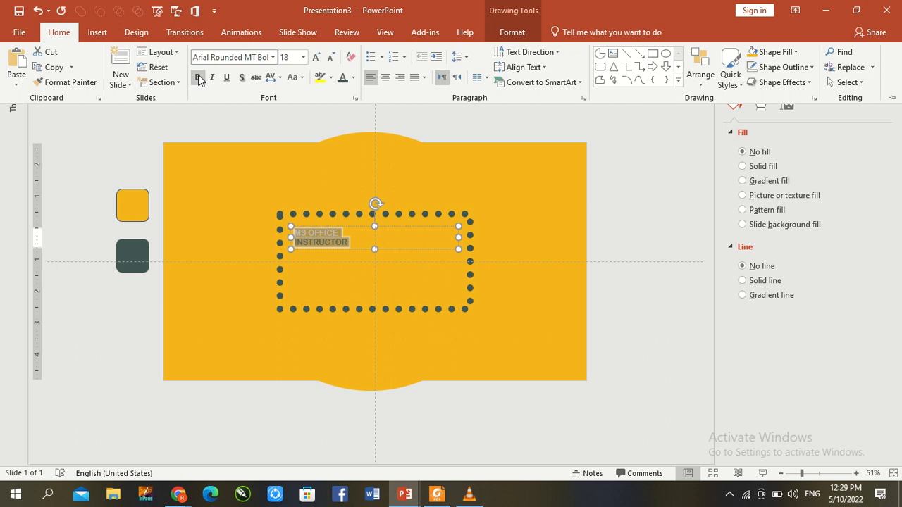
click(303, 57)
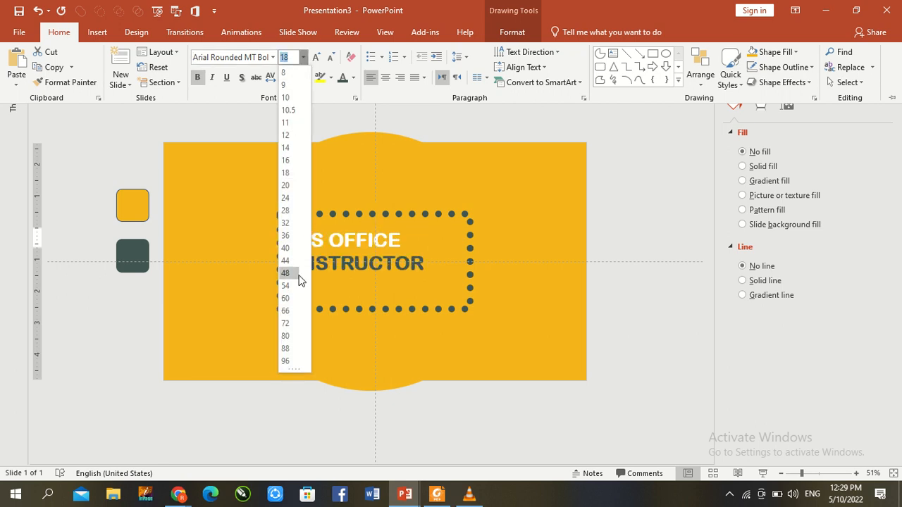
mouse_move(286, 298)
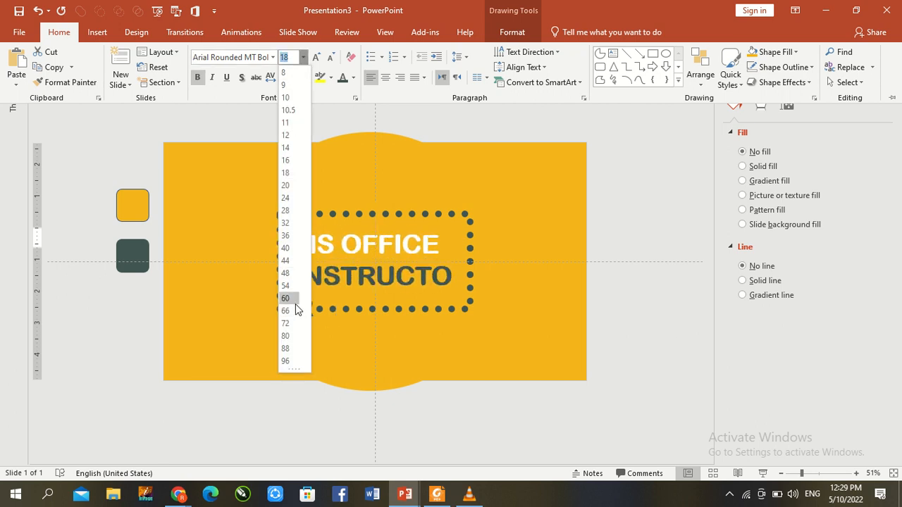
click(286, 298)
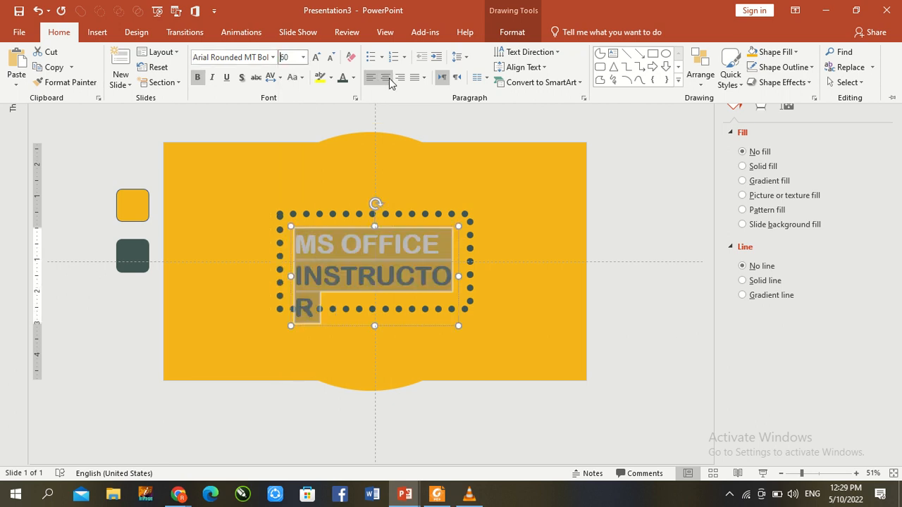
click(384, 78)
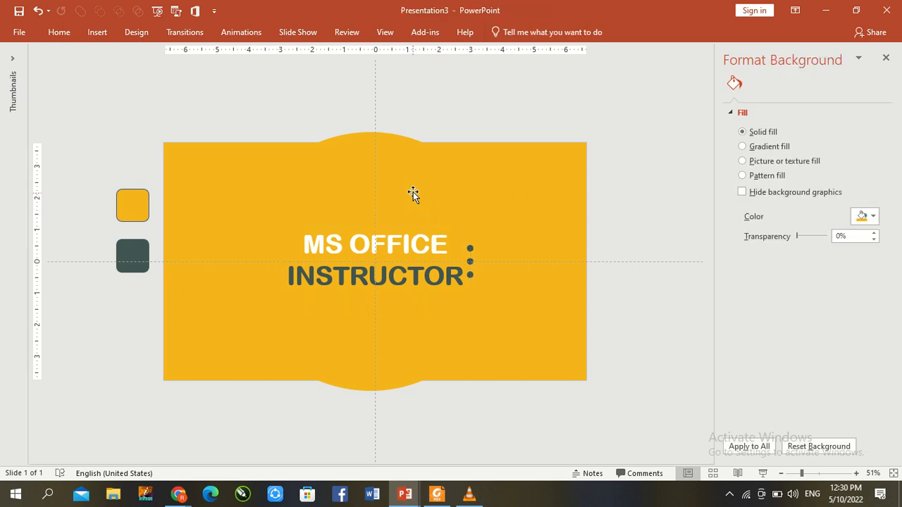
Give the text box a Basic Zoom entrance from More Entrance Effects as the second animation
click(412, 195)
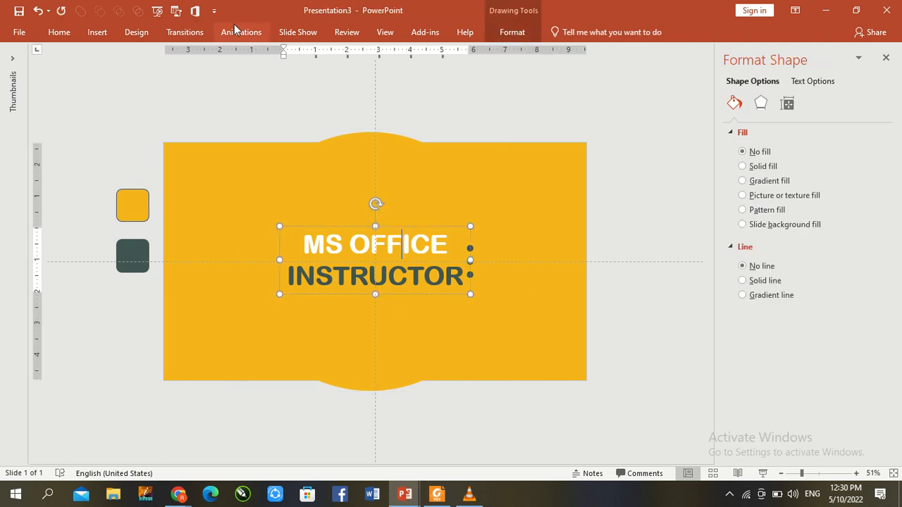
click(241, 32)
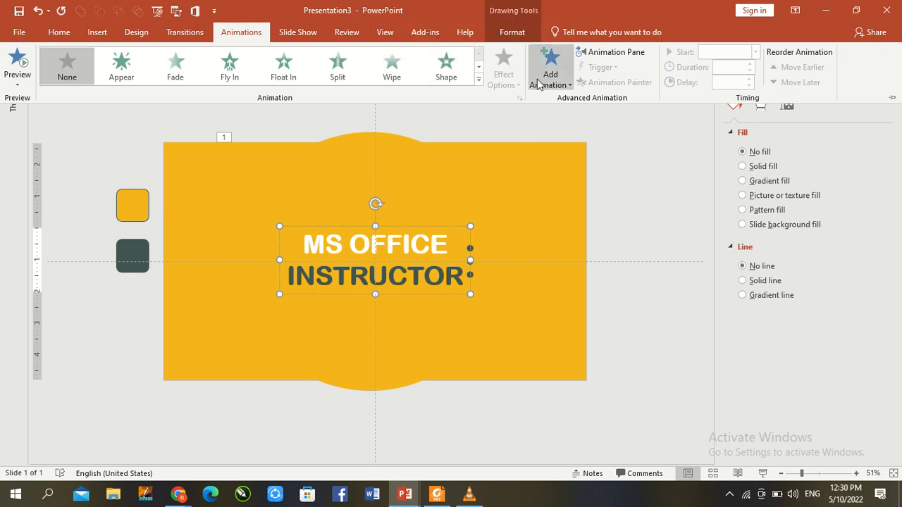
click(550, 67)
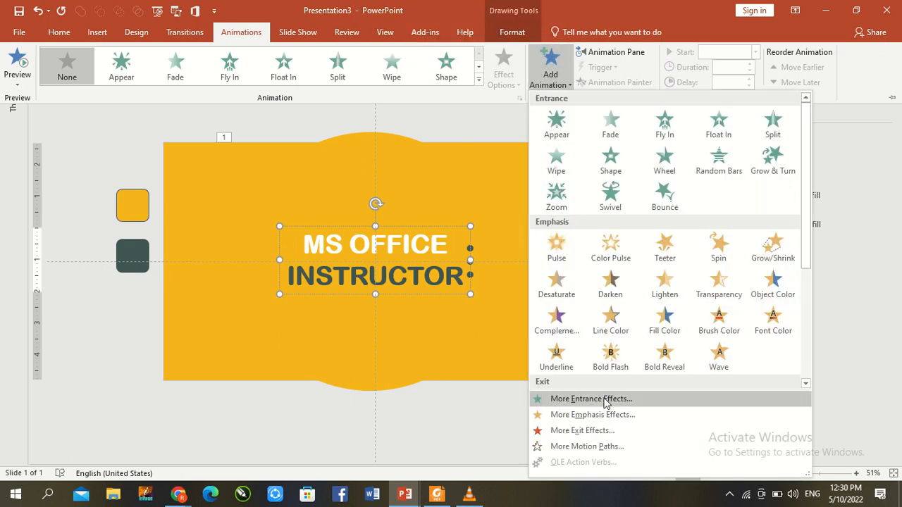
click(590, 399)
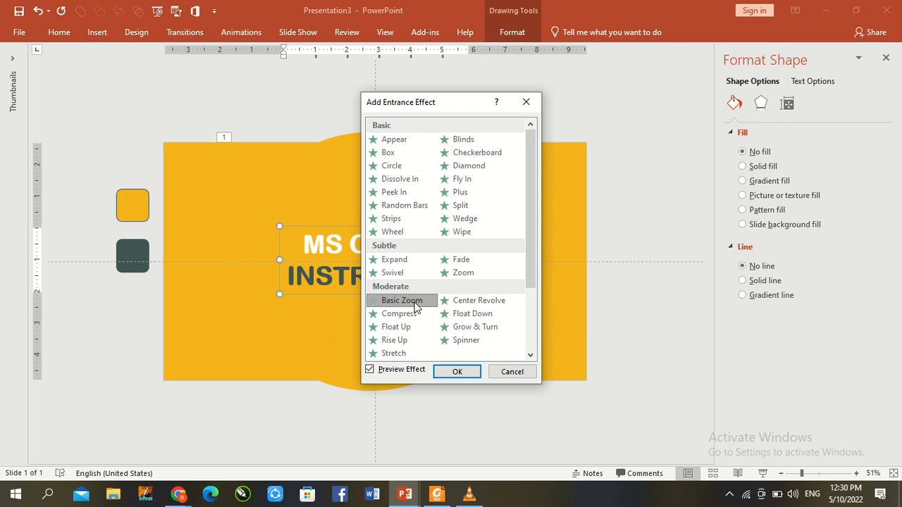
click(456, 371)
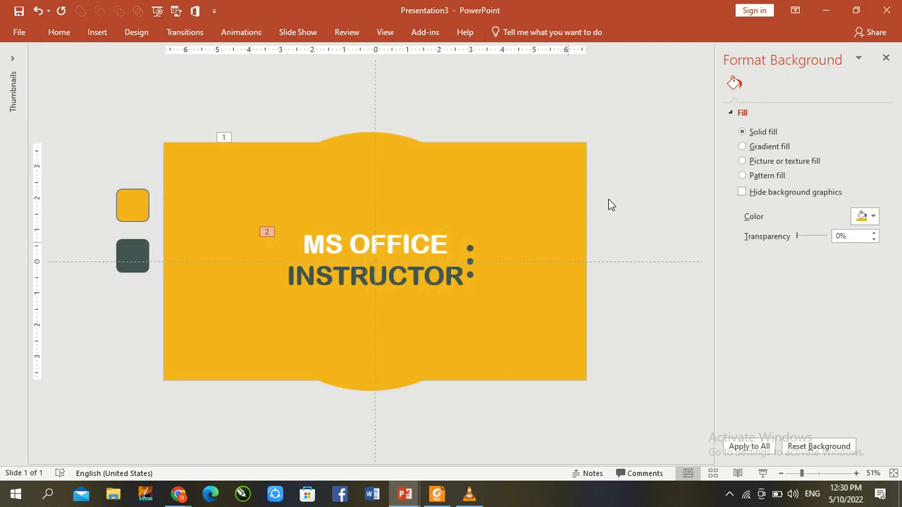
mouse_move(262, 44)
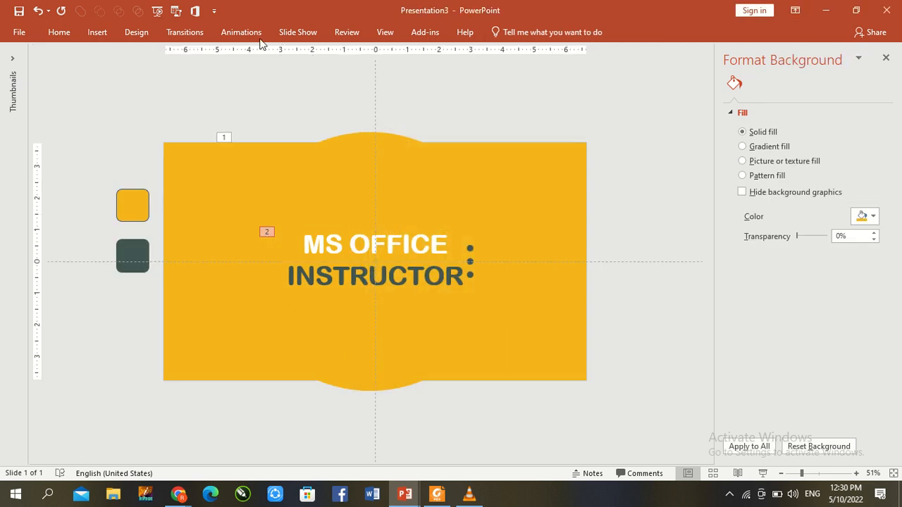
Show the Animation Pane listing the slide's animations
click(241, 32)
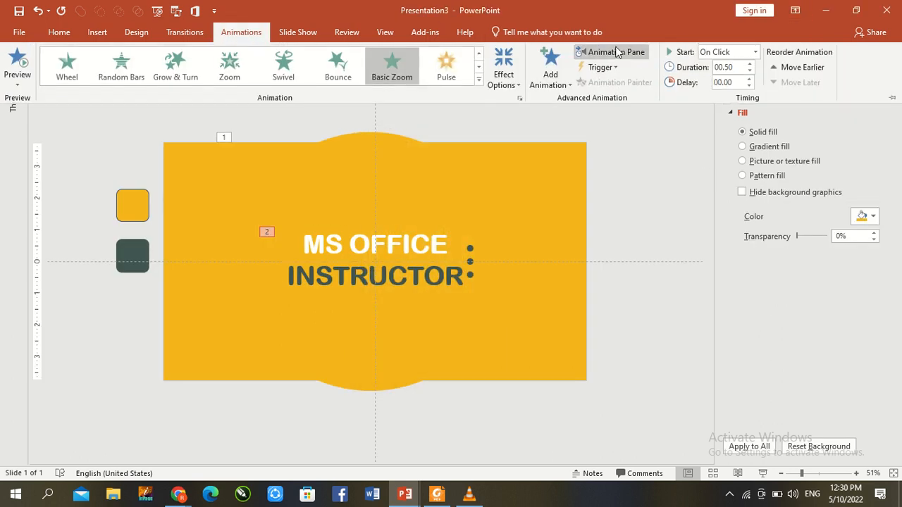
click(610, 52)
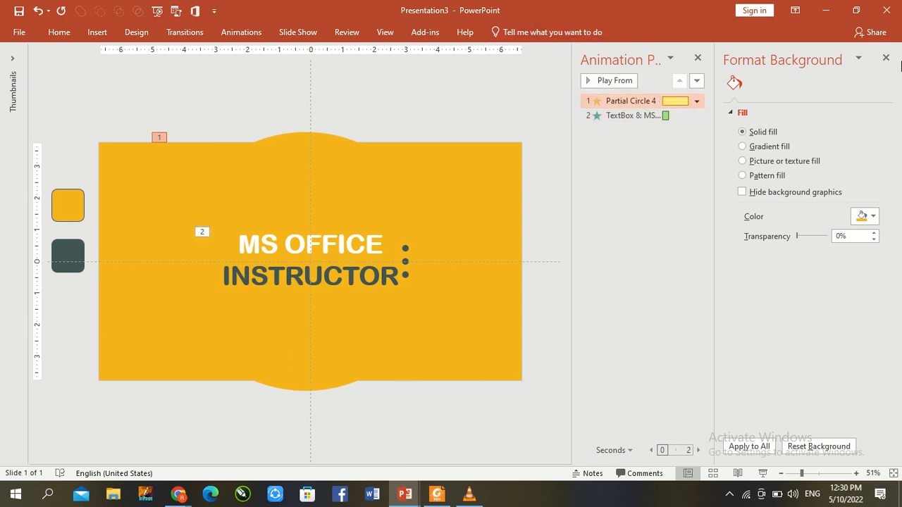
Close the Format Background panel and set the partial circle's spin to start With Previous
click(886, 57)
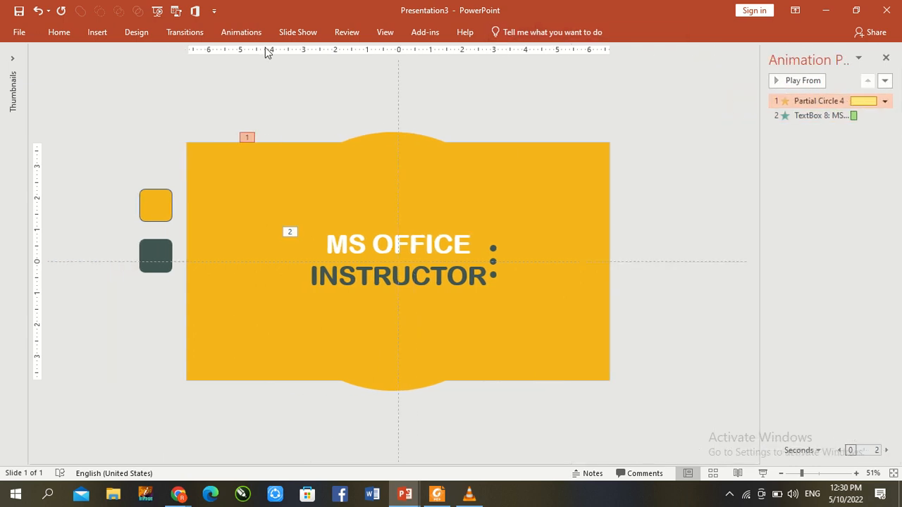
click(241, 32)
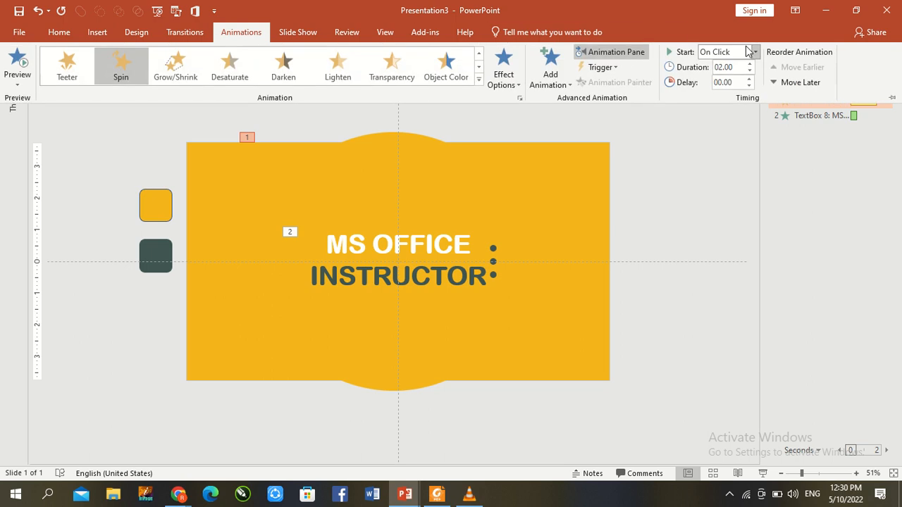
click(753, 51)
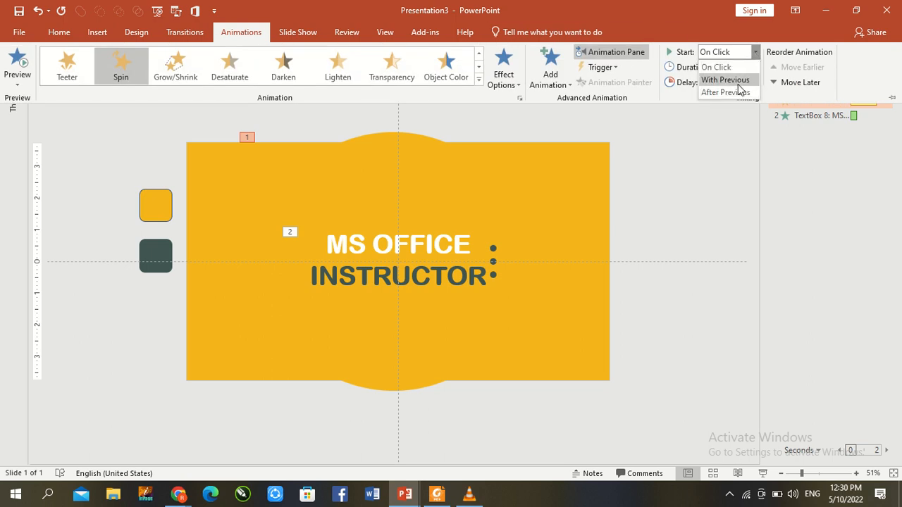
click(724, 80)
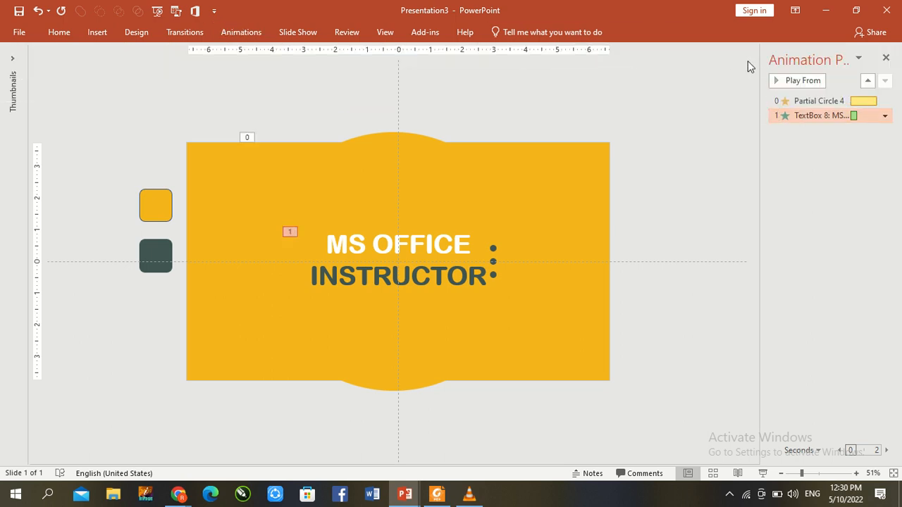
Set the text box's zoom animation to start With Previous
click(241, 32)
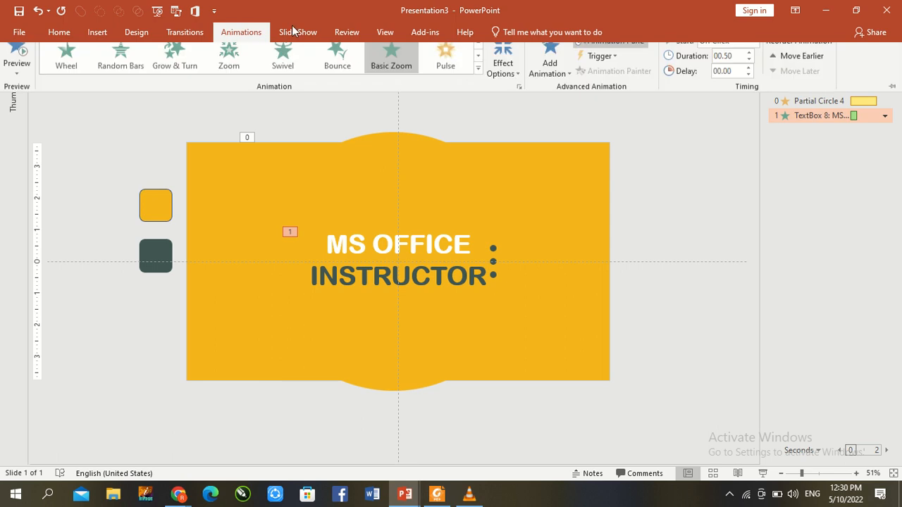
mouse_move(755, 52)
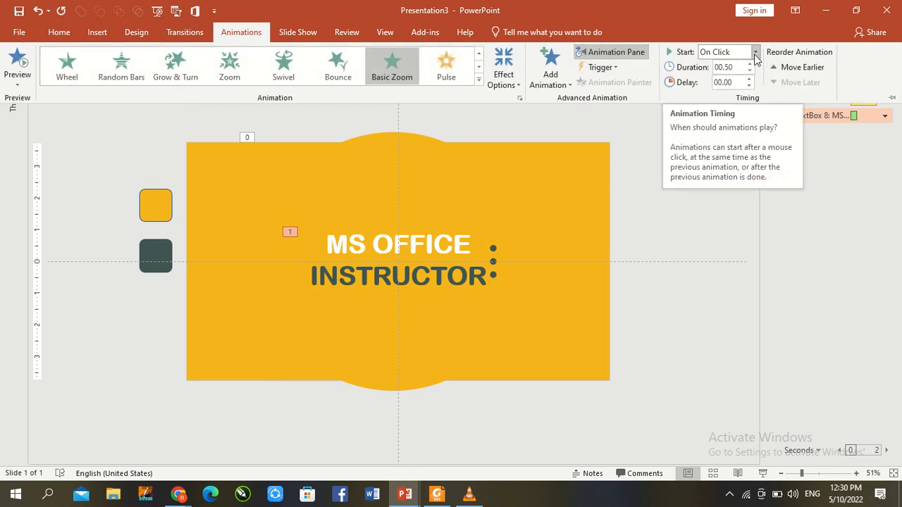
click(755, 51)
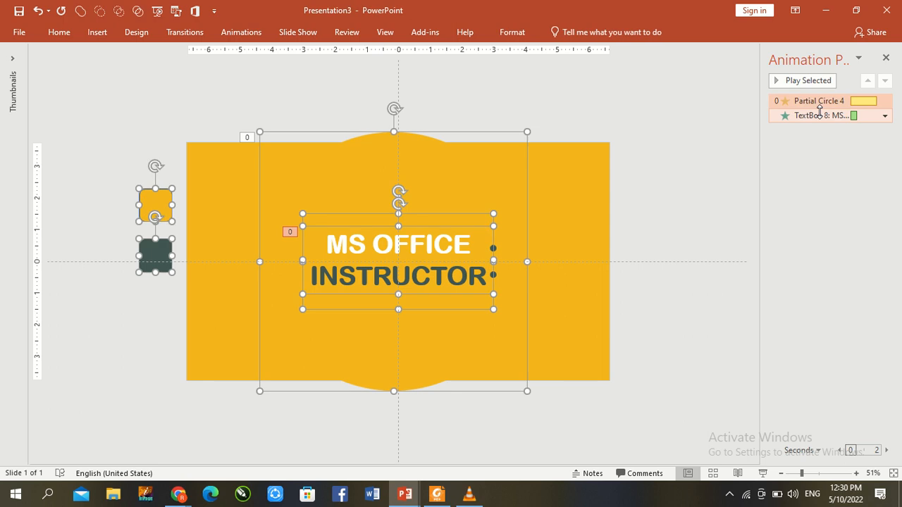
Review the text animation's Effect Options timing and preview the animations
click(885, 115)
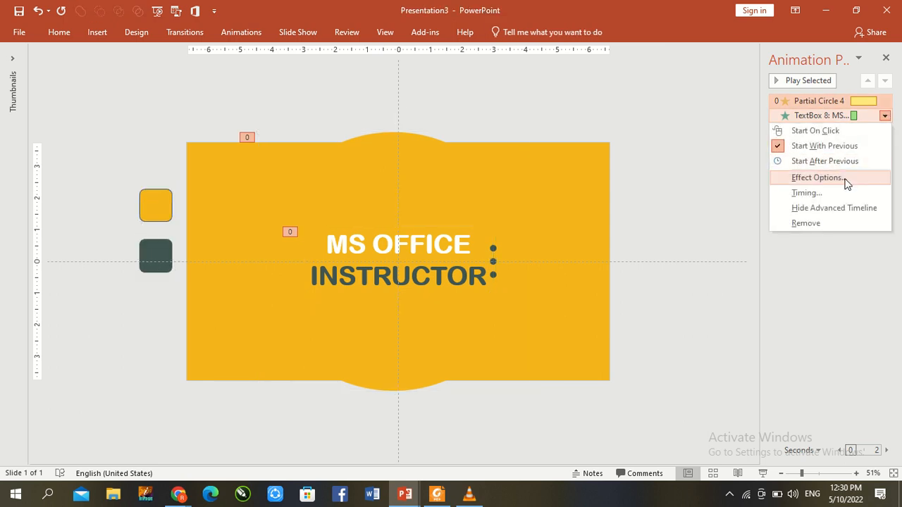
click(817, 177)
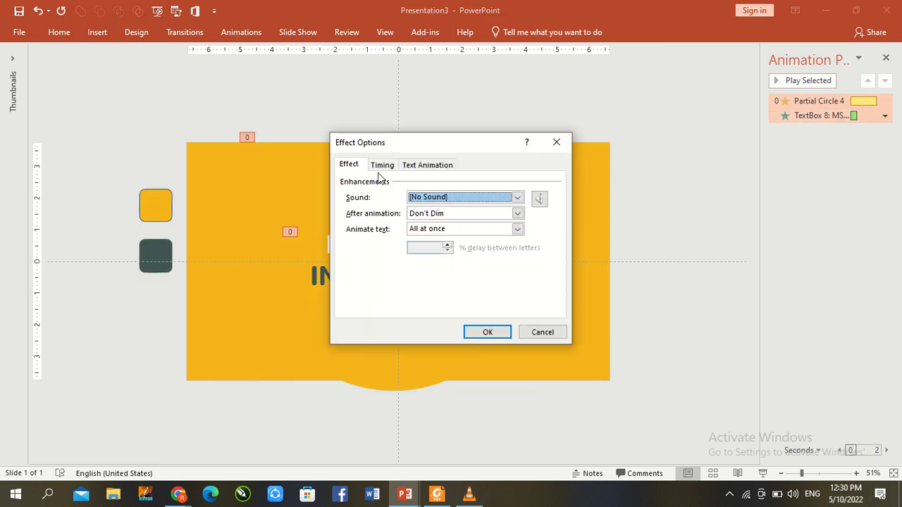
click(382, 164)
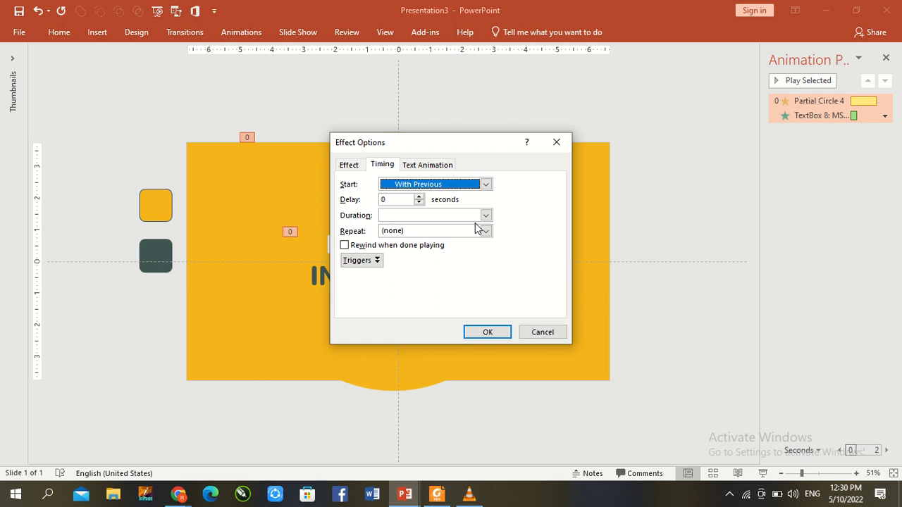
click(486, 230)
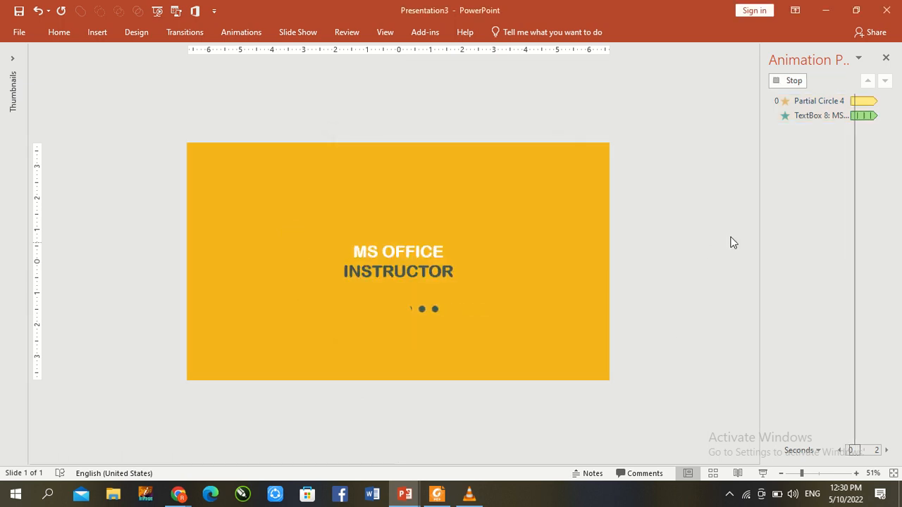
Set the Basic Zoom timing to 2 seconds (Medium), repeating Until End of Slide
click(821, 114)
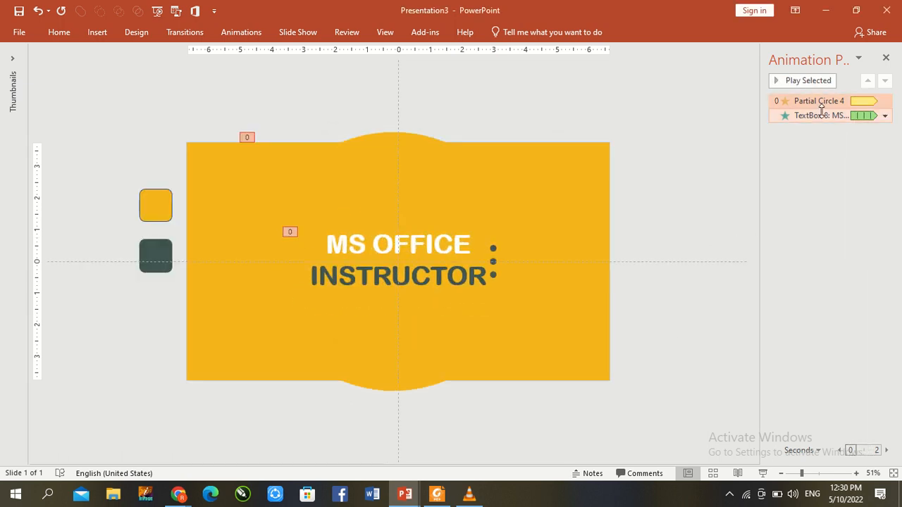
click(884, 115)
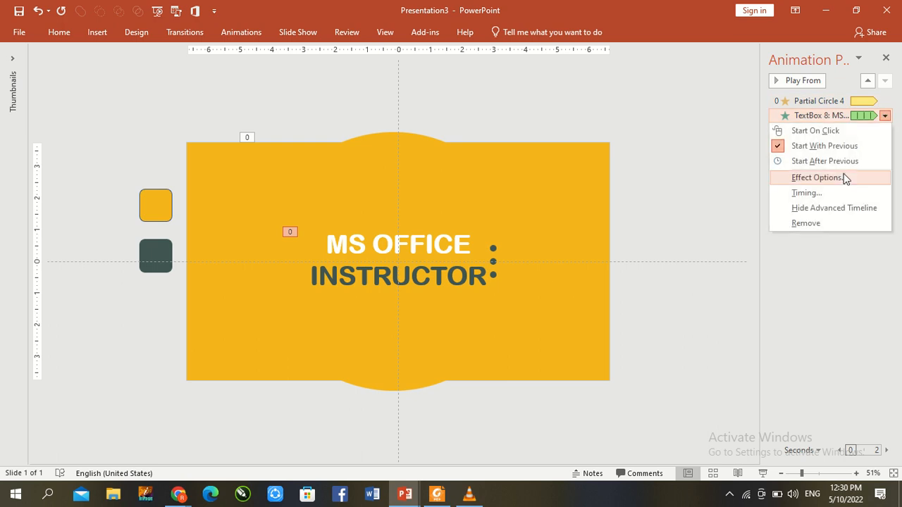
click(818, 177)
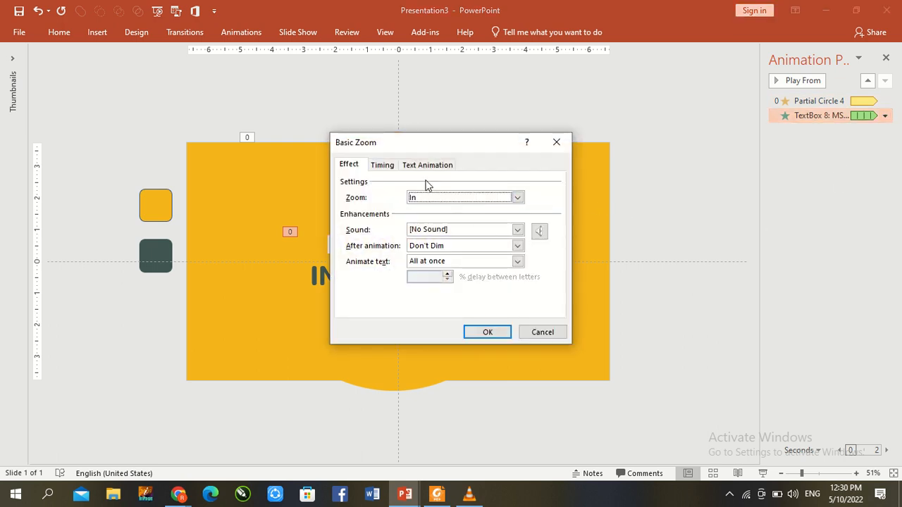
click(382, 164)
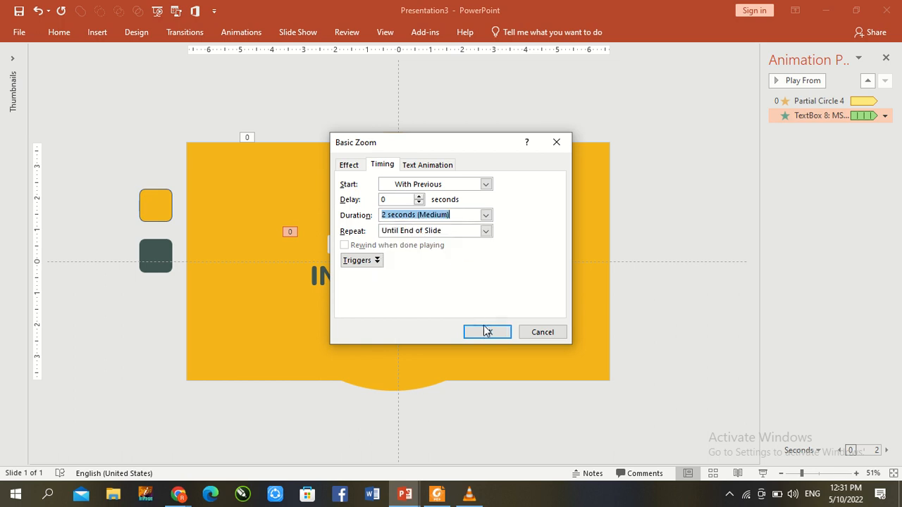
click(487, 332)
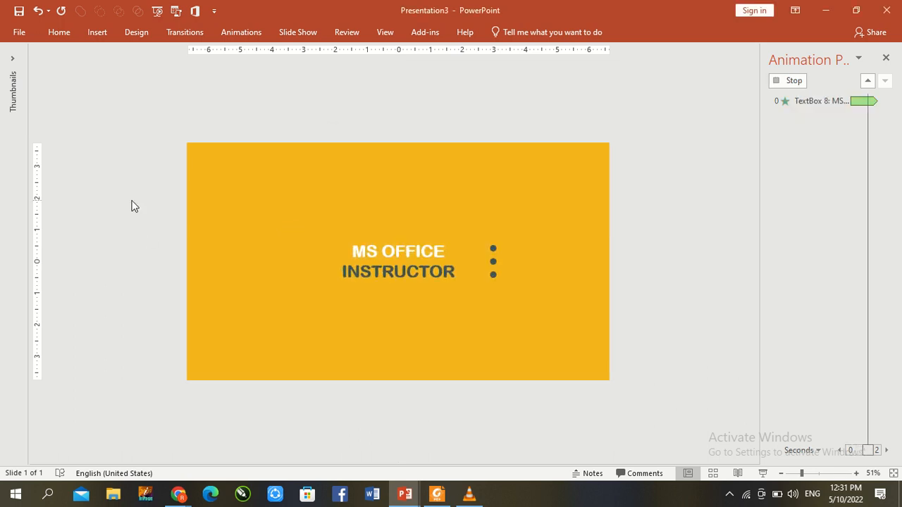